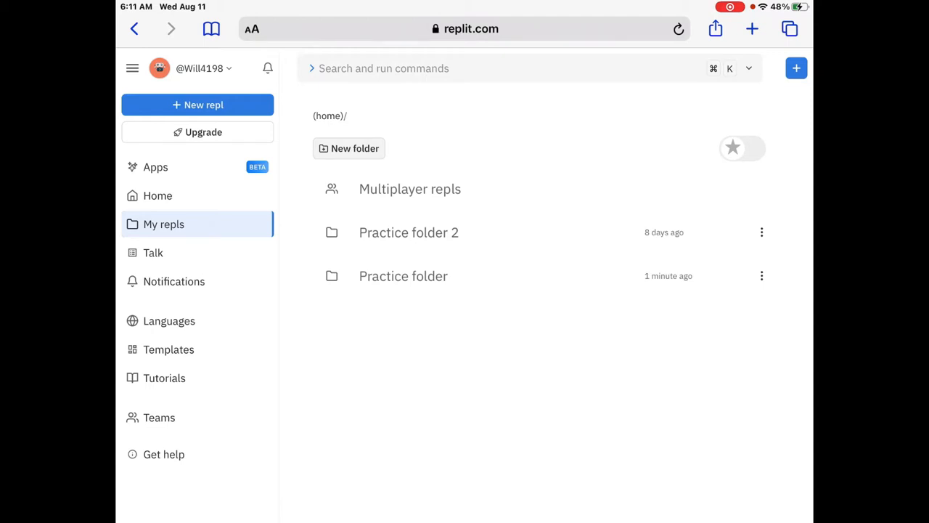
Start a new repl and choose HTML, CSS, JS as its language
left_click(795, 68)
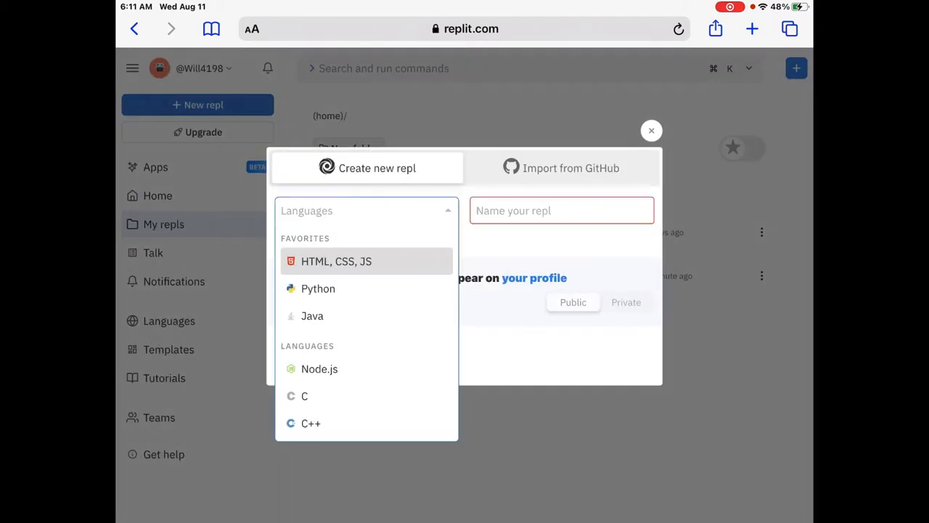
scroll("down", 3)
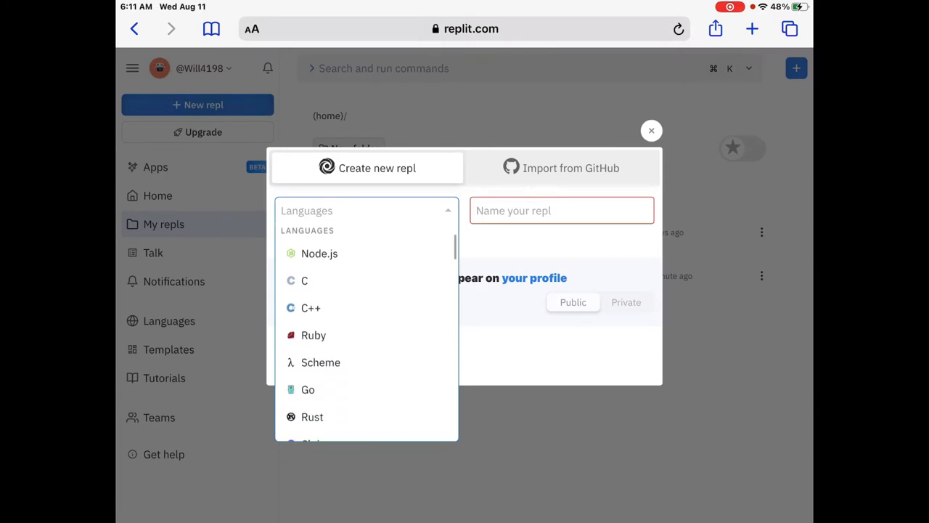
scroll("down", 3)
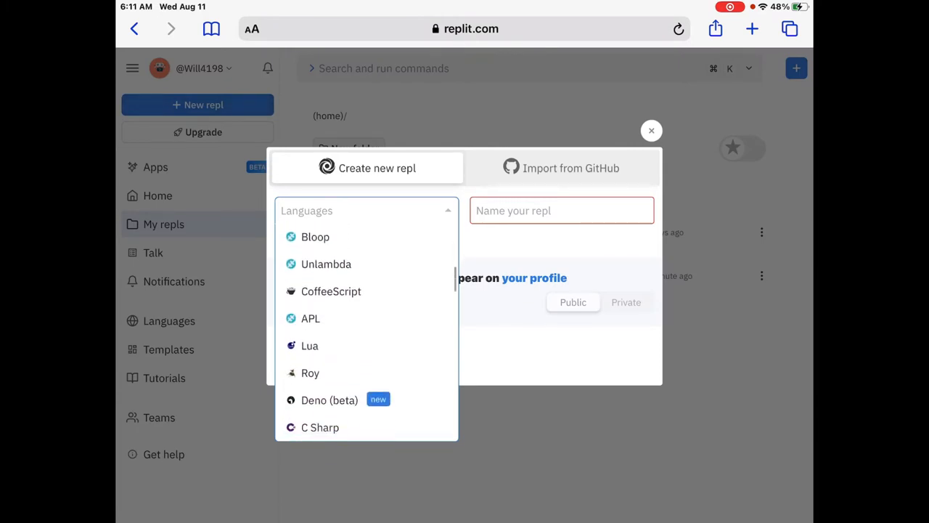
scroll("down", 3)
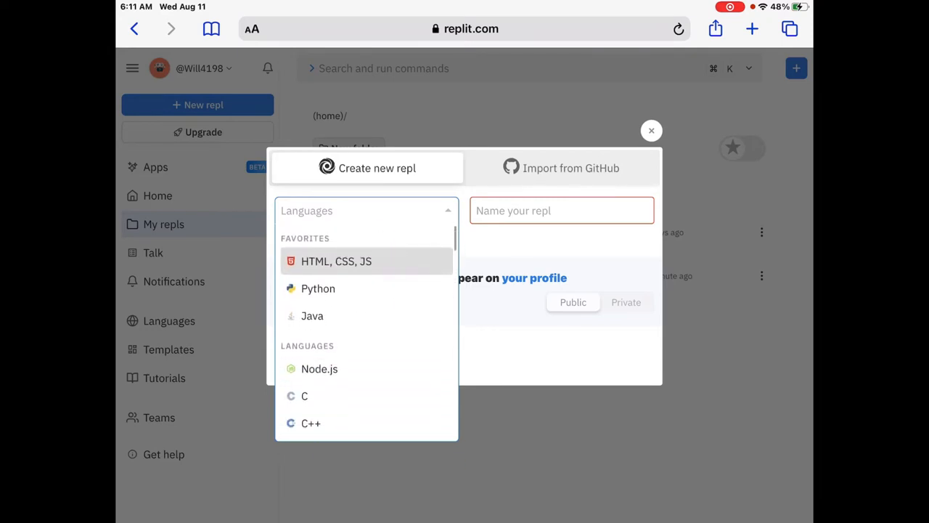
left_click(336, 261)
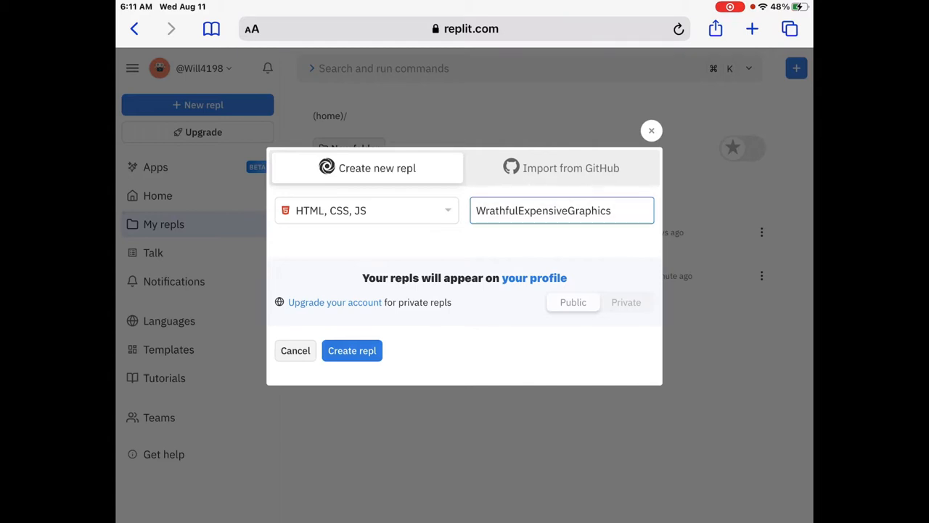
Name the repl 'Will's Used Clothing' and create it
left_click(561, 210)
type("Will")
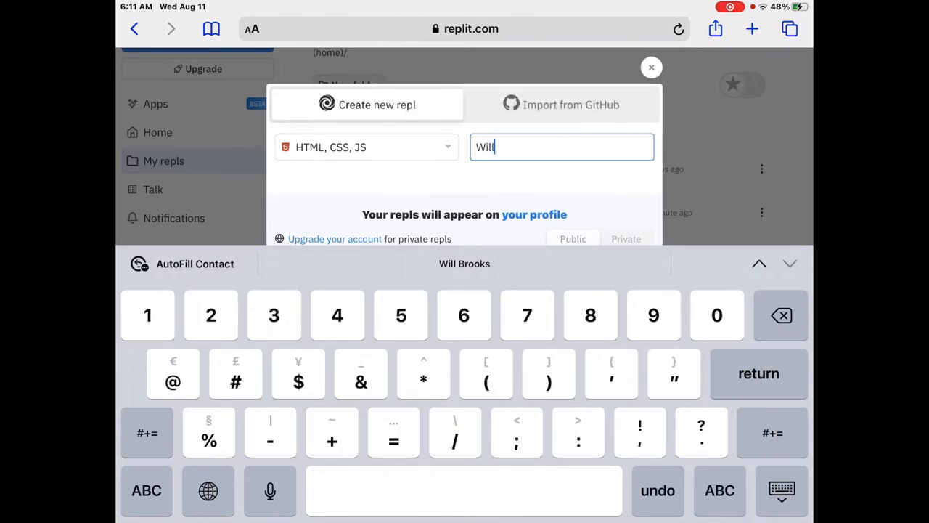
type("'s")
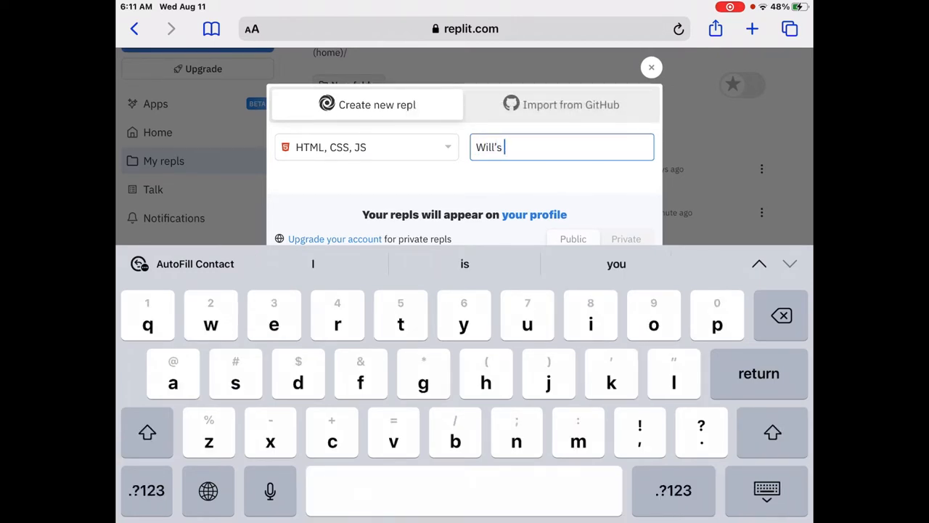
type("Used")
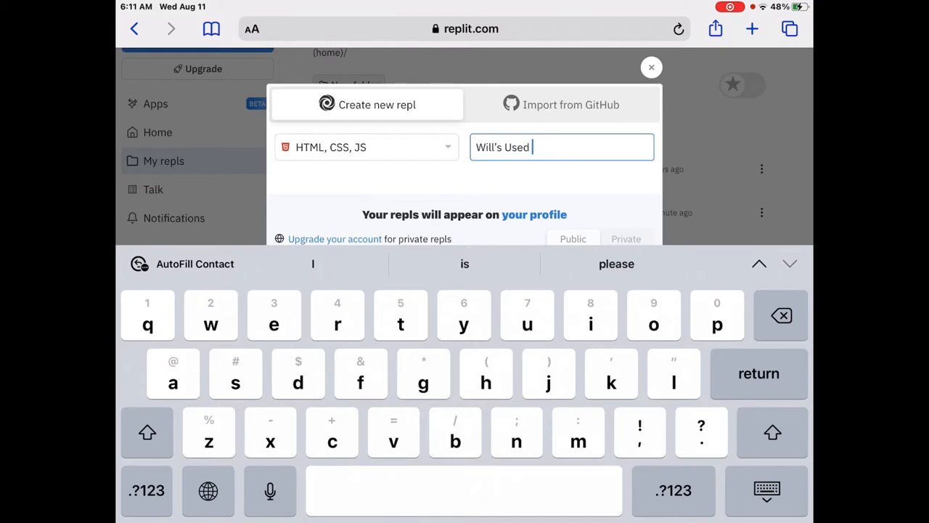
type("Clothing")
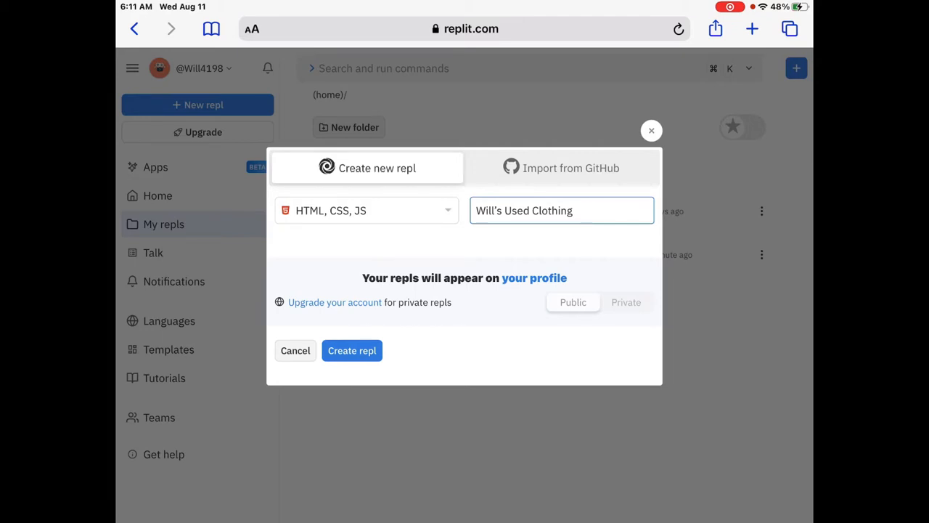
left_click(352, 350)
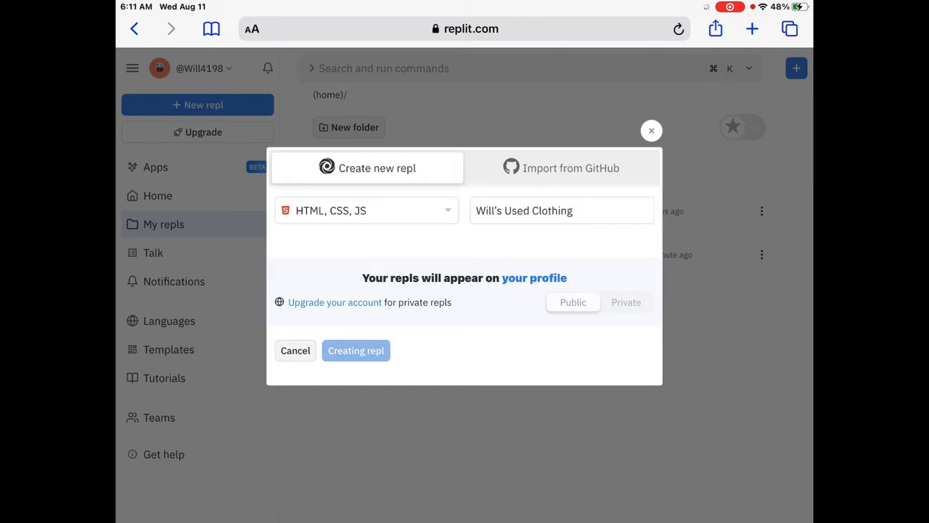
Let the repl workspace load and open index.html
left_click(356, 350)
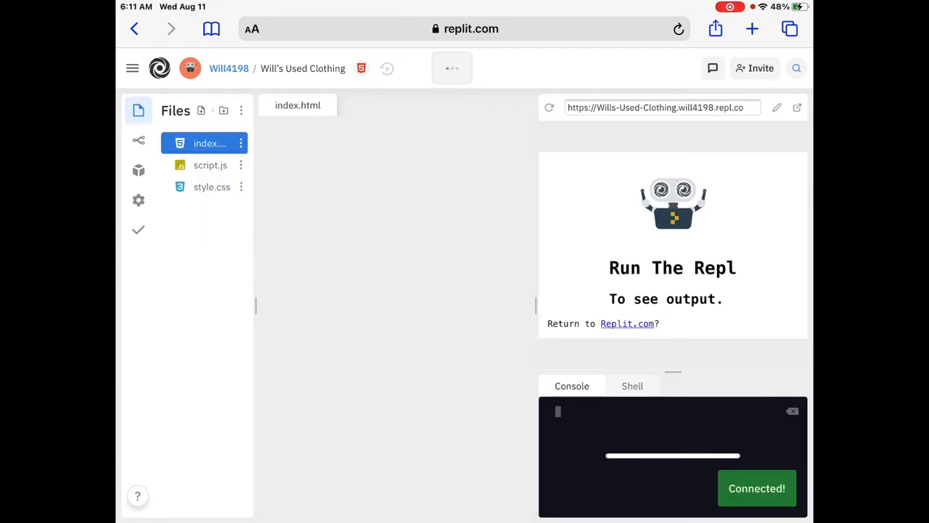
left_click(210, 143)
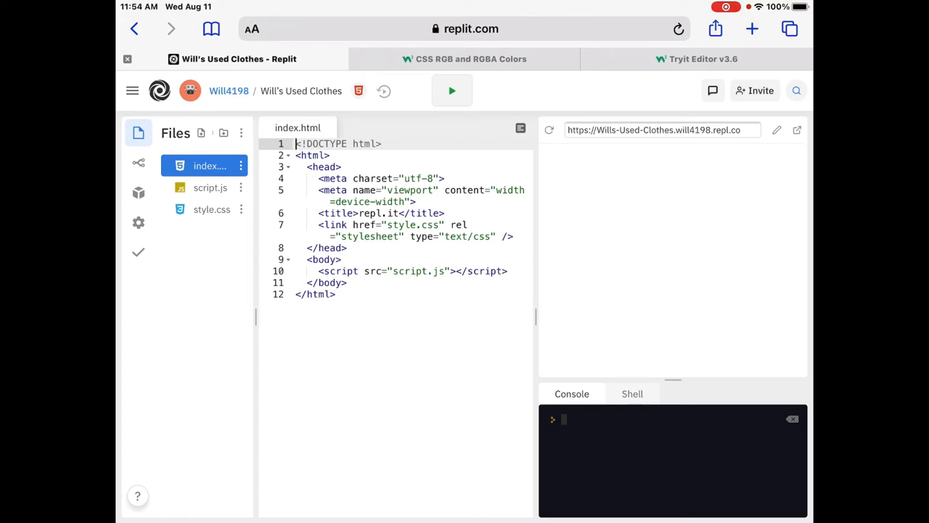
Change the index.html title from repl.it to 'Will's Used Clothing'
left_click(392, 213)
type("Will")
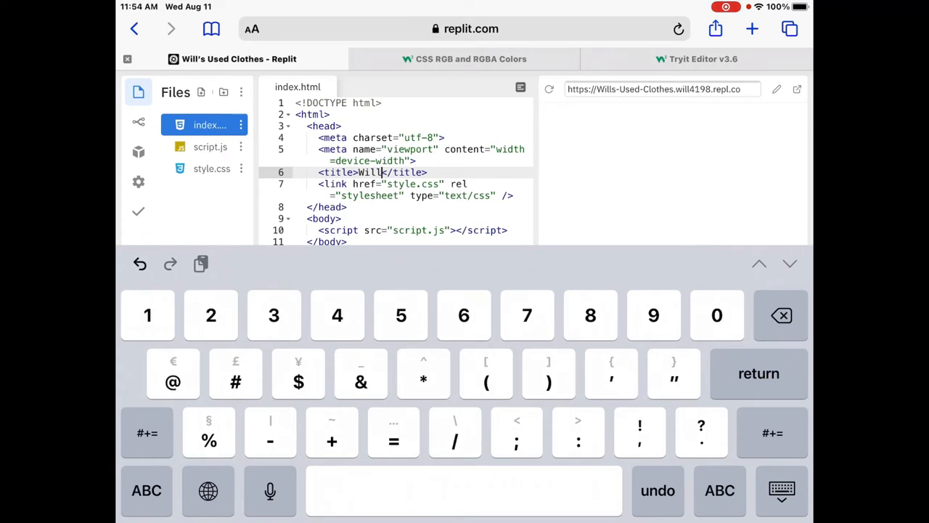
type("'s Used Clothi")
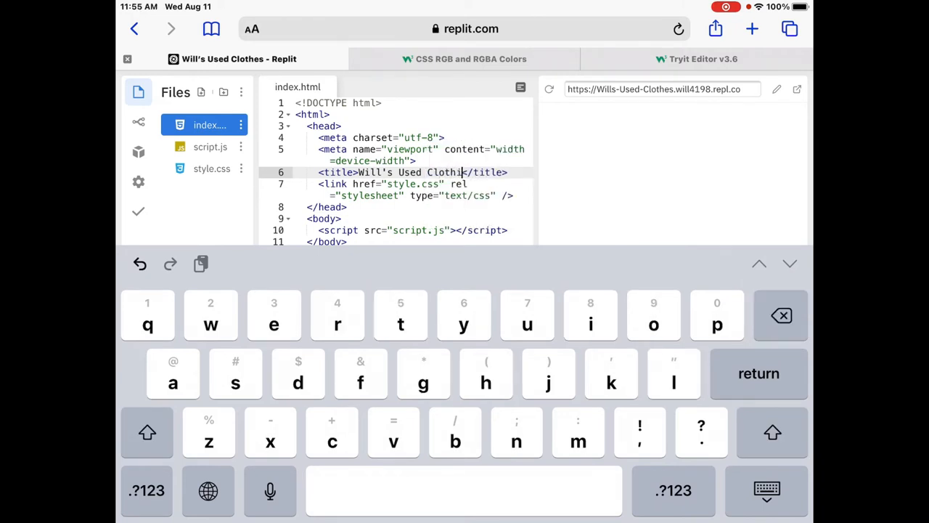
type("g")
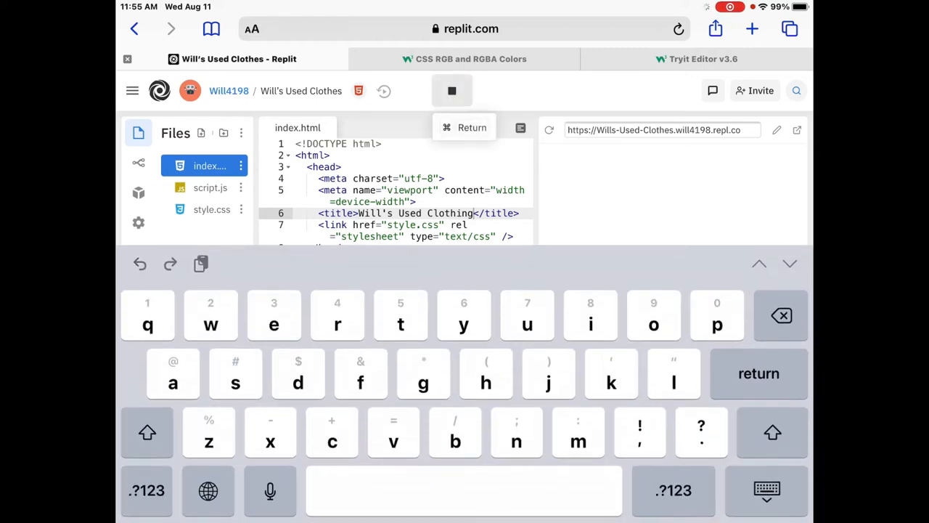
left_click(451, 90)
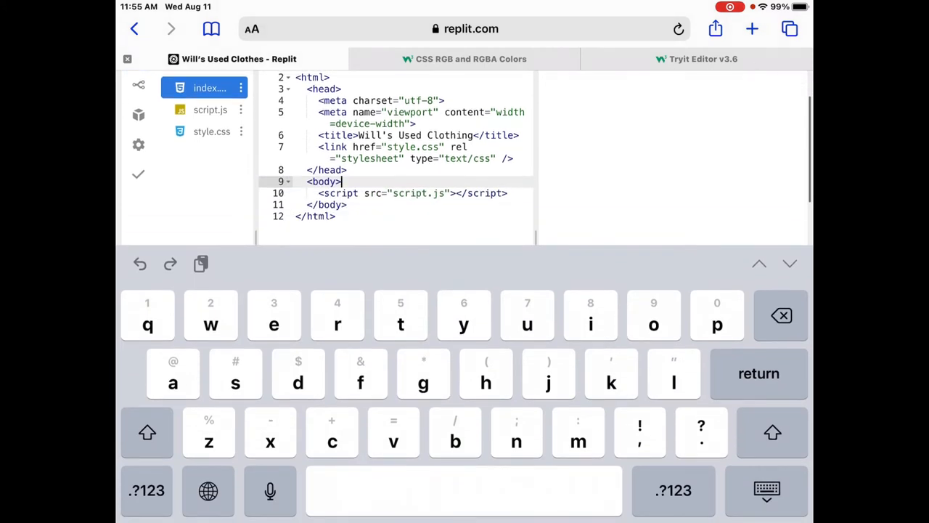
Add an h1 heading 'Will's Used Clothing' at the top of the body
key("Return")
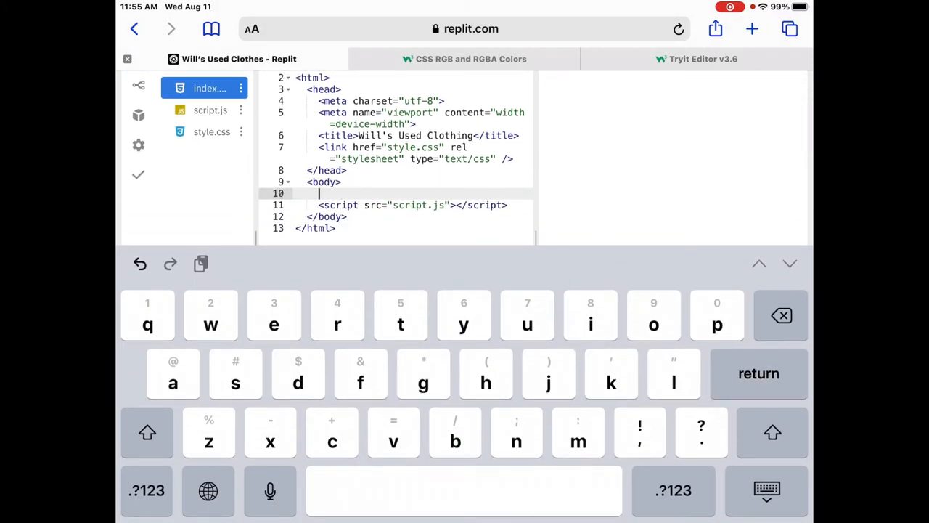
left_click(145, 490)
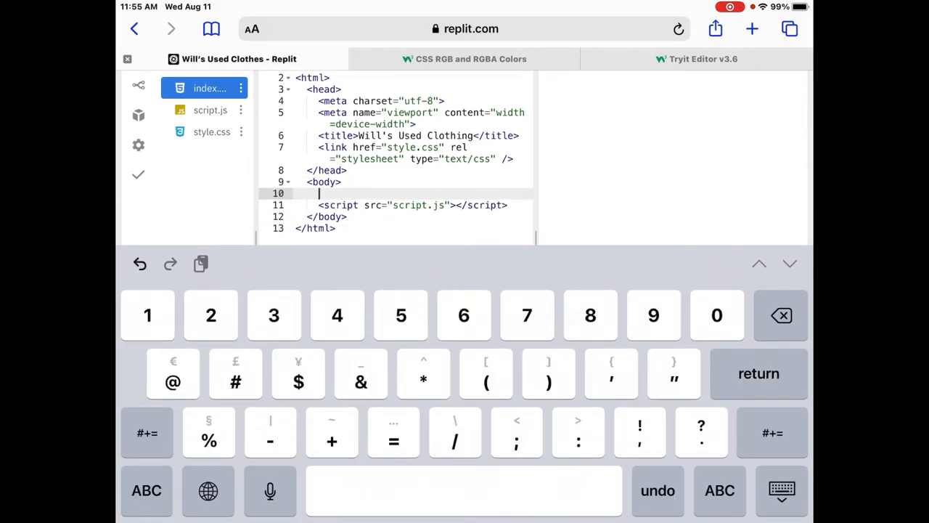
type("<")
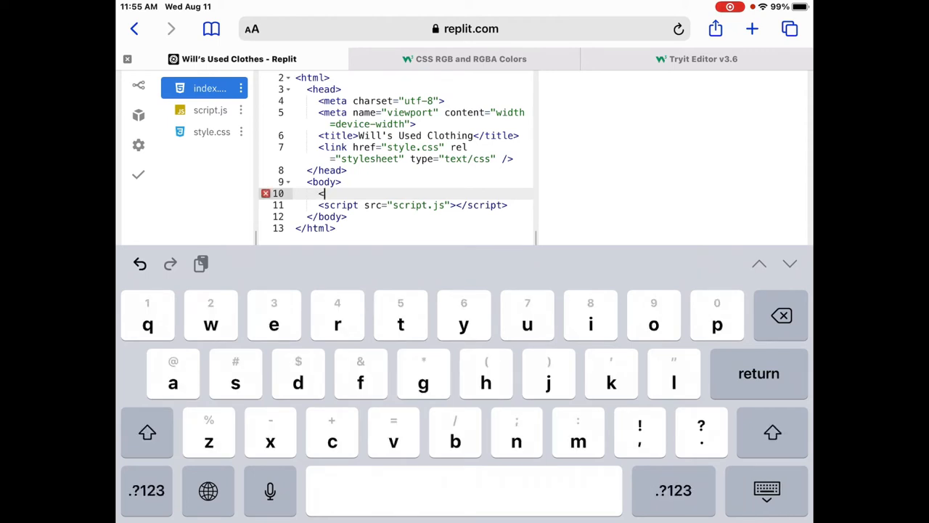
type("h1")
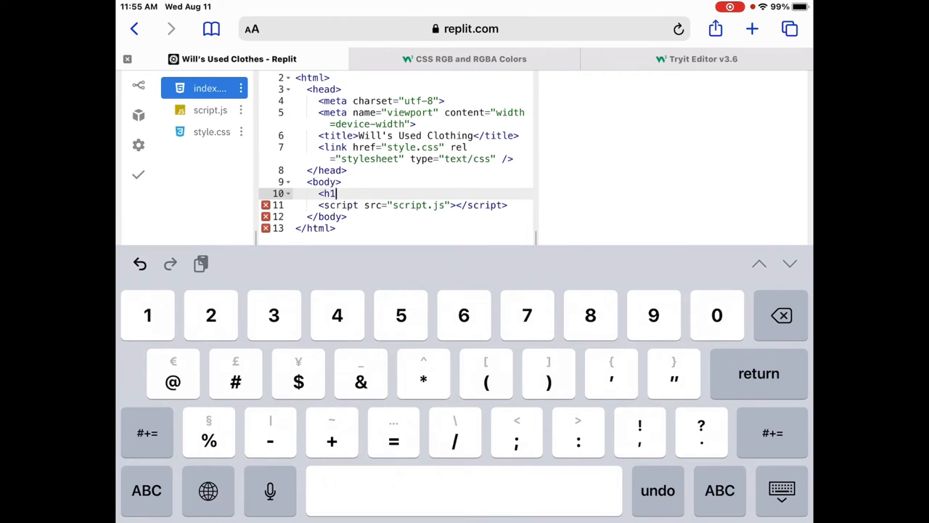
left_click(146, 432)
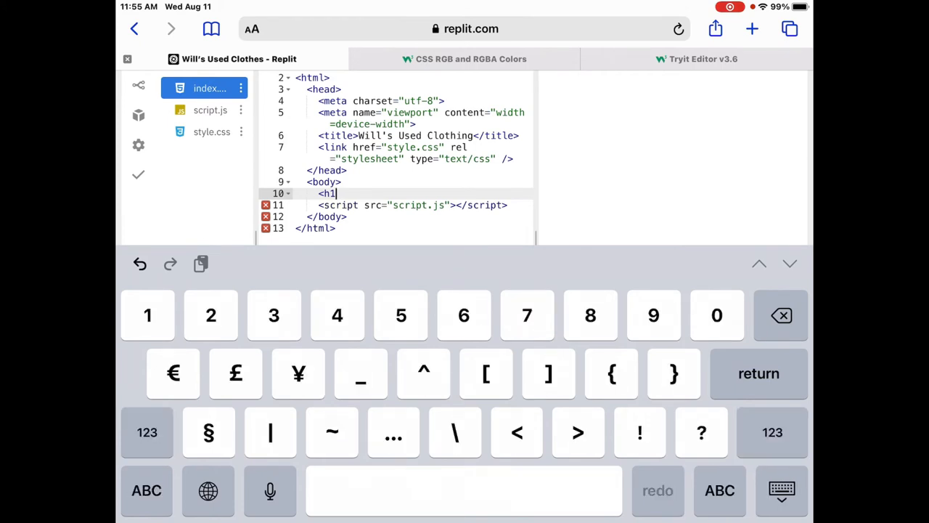
type("></h1>")
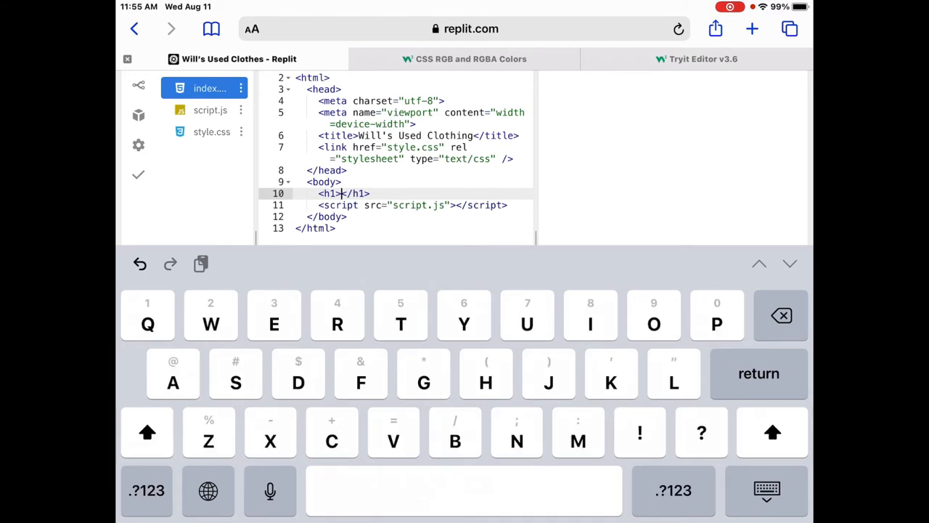
type("Will")
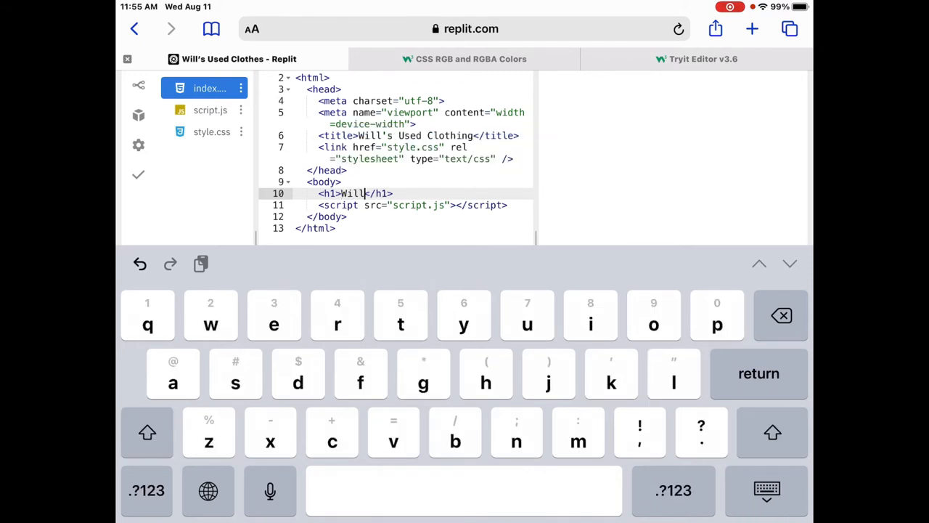
left_click(146, 489)
type("'s ")
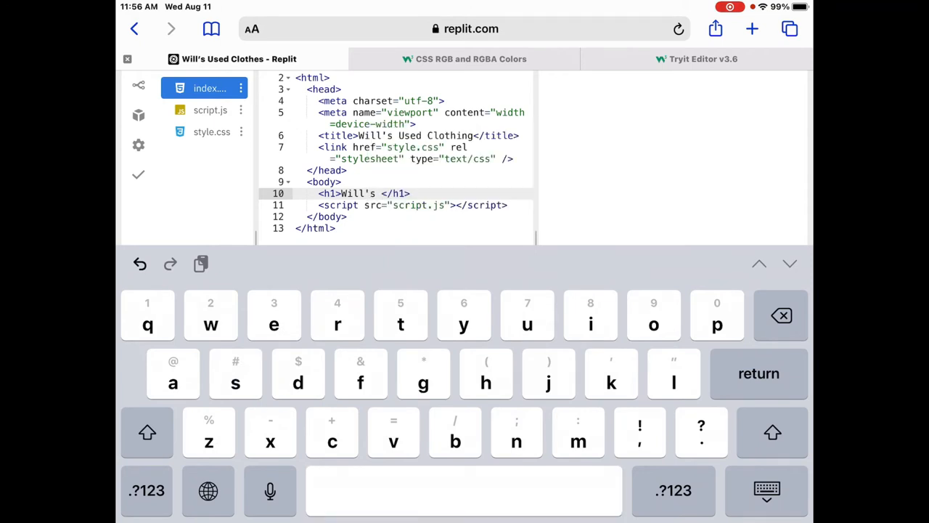
type("Used")
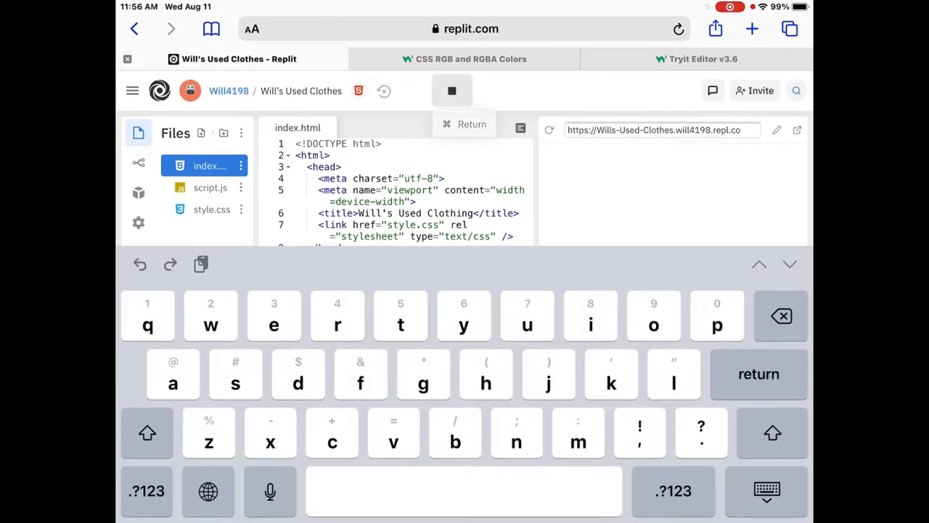
Add an h2 heading 'Selection' below the h1, with a new line after it
left_click(452, 90)
type("<")
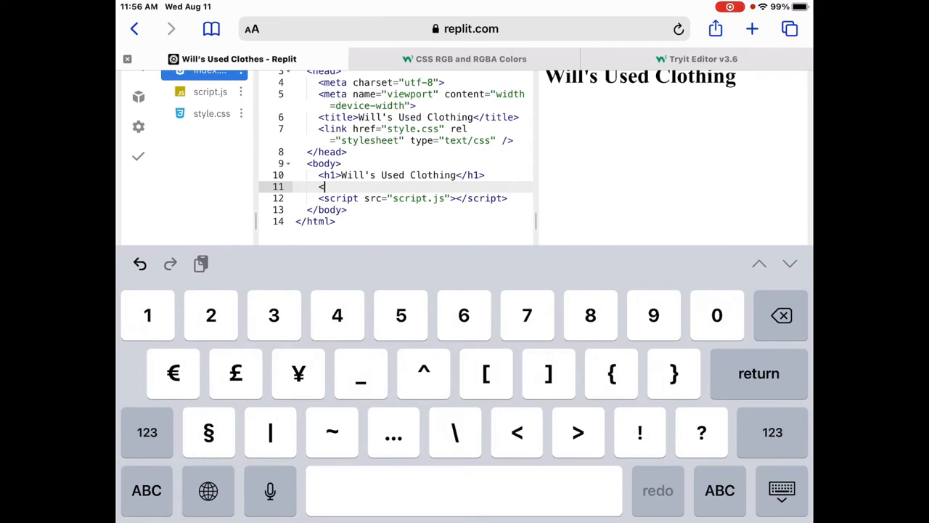
type("h2></h2>")
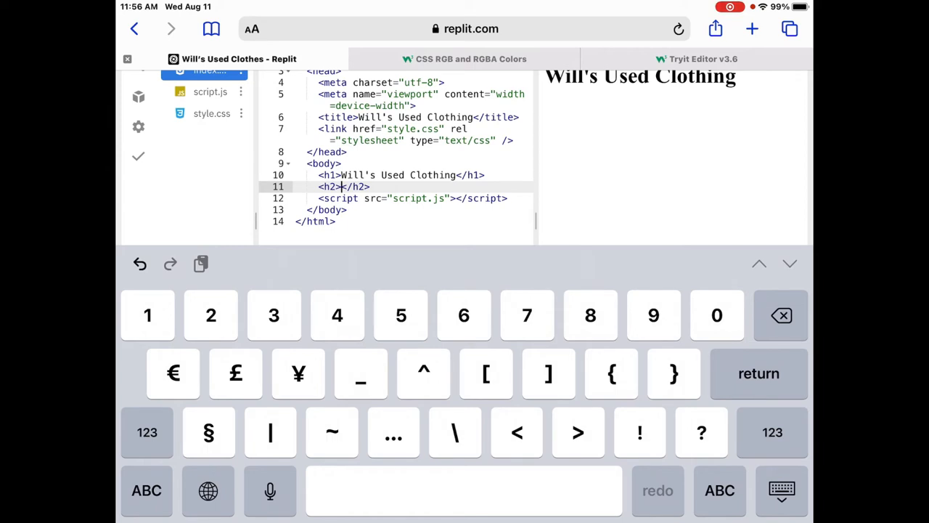
key("Return")
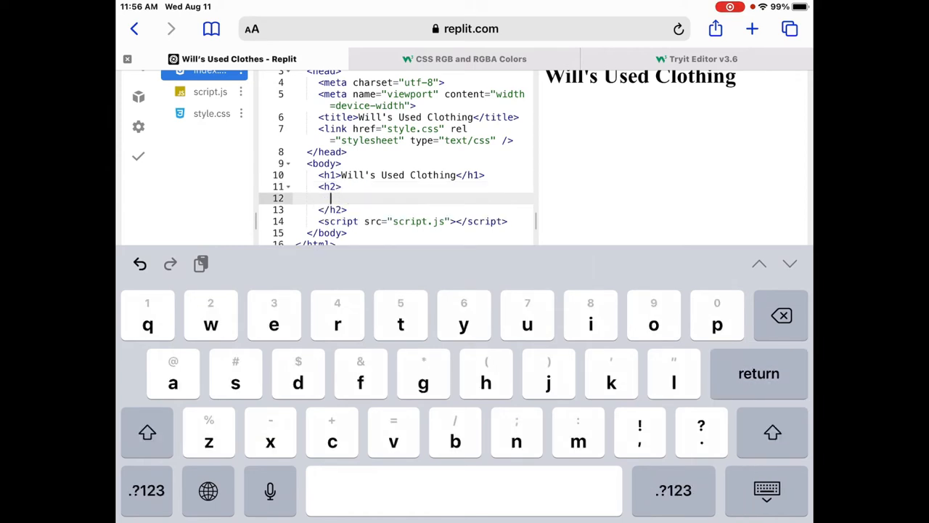
type("Sele")
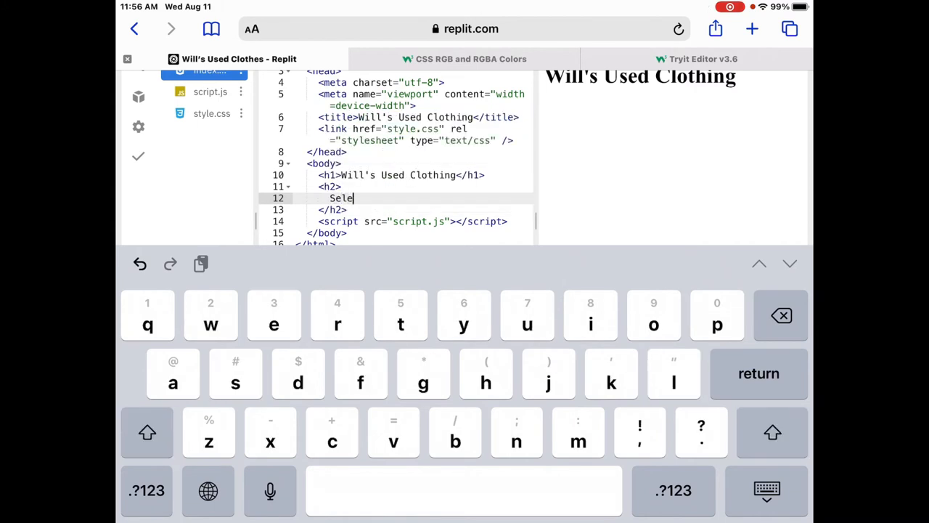
type("ction")
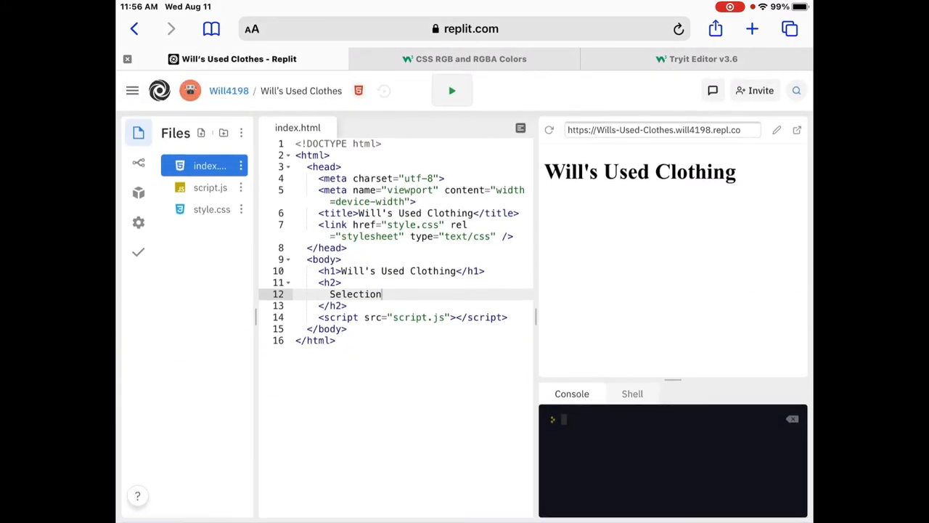
left_click(451, 90)
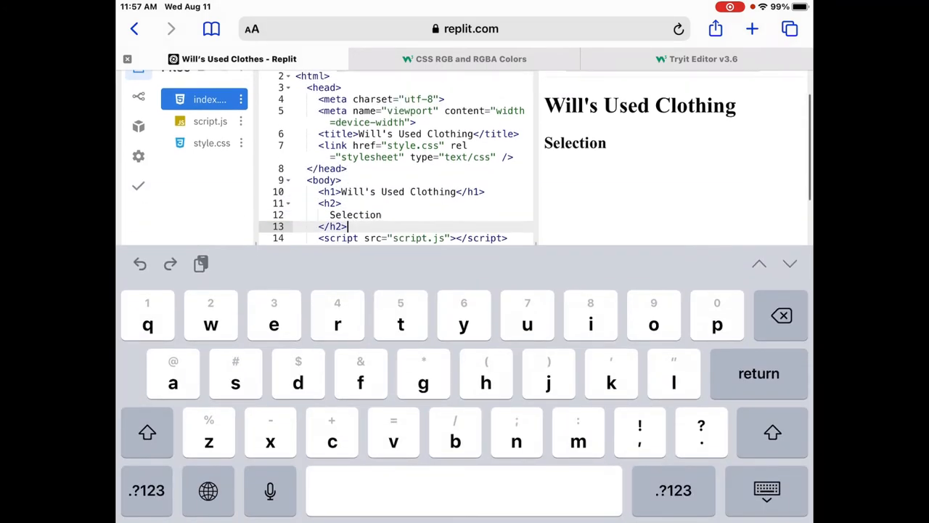
key("return")
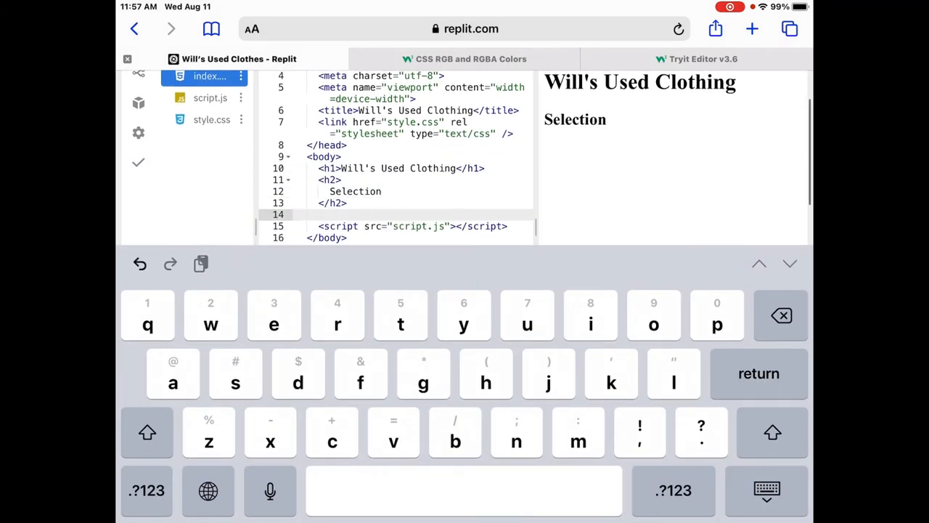
type("<h6")
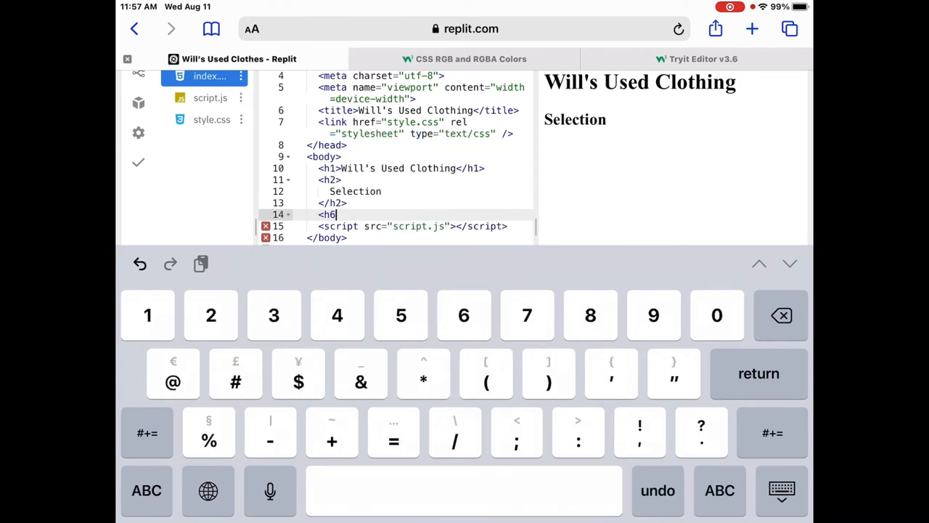
Add an h6 element containing 'Hello' after the Selection heading
left_click(577, 432)
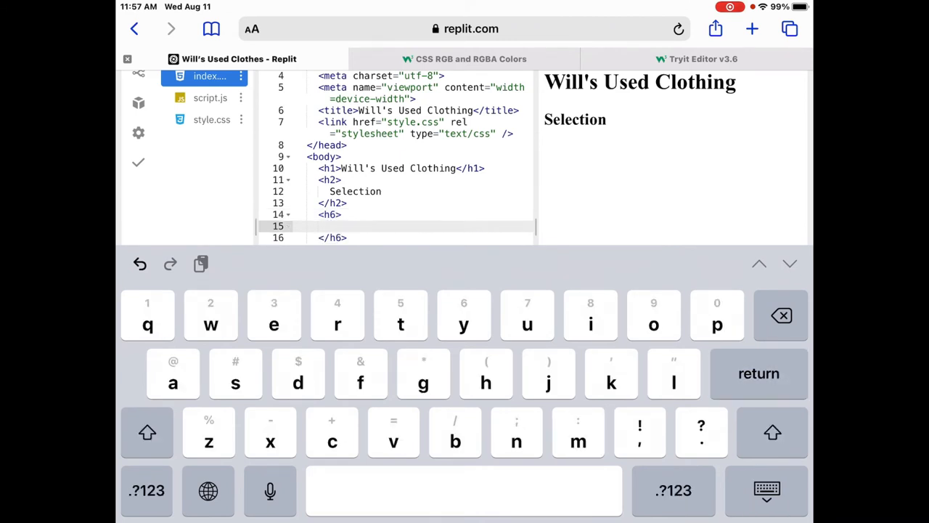
type("Hello")
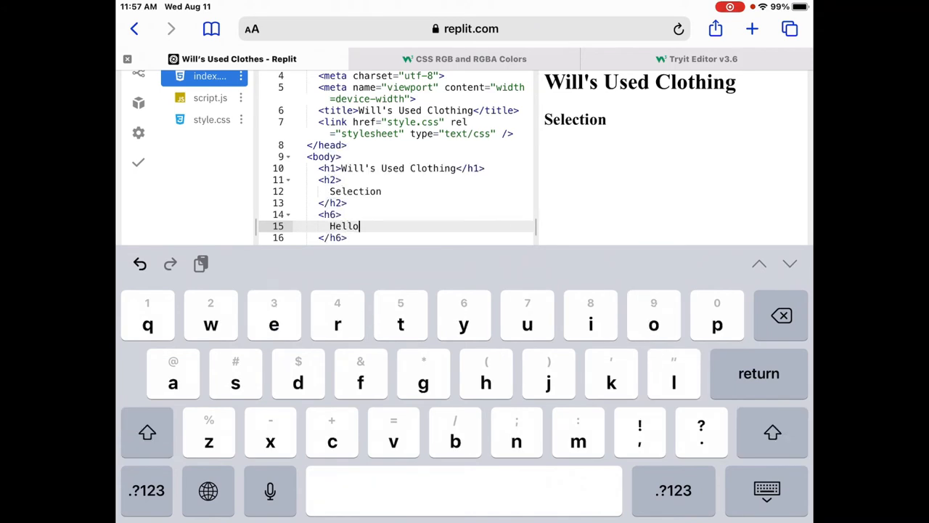
left_click(766, 490)
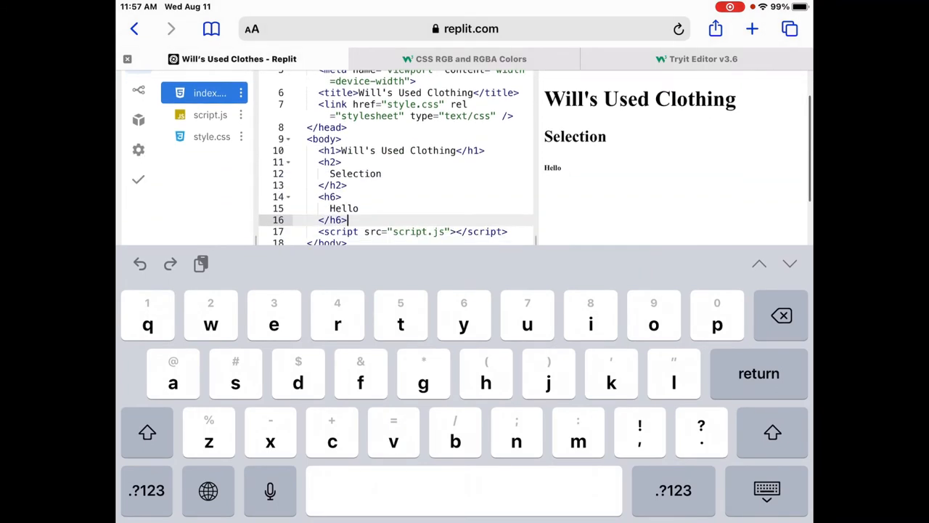
Delete the <h6>Hello</h6> element, leaving an empty line
key("backspace")
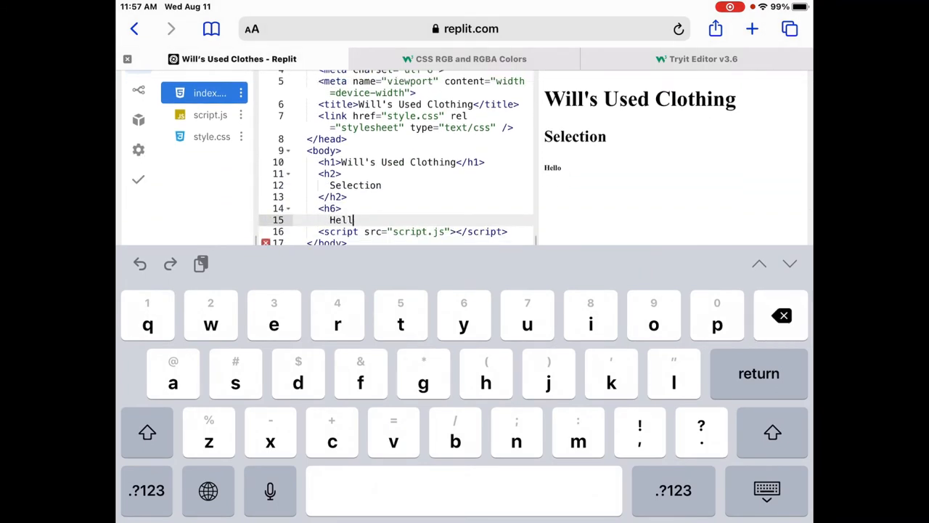
key("backspace")
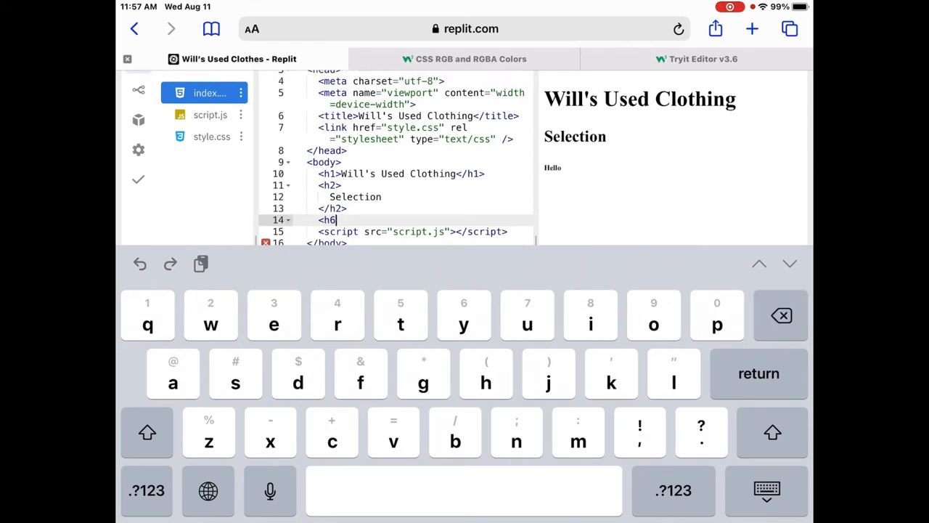
key("Backspace")
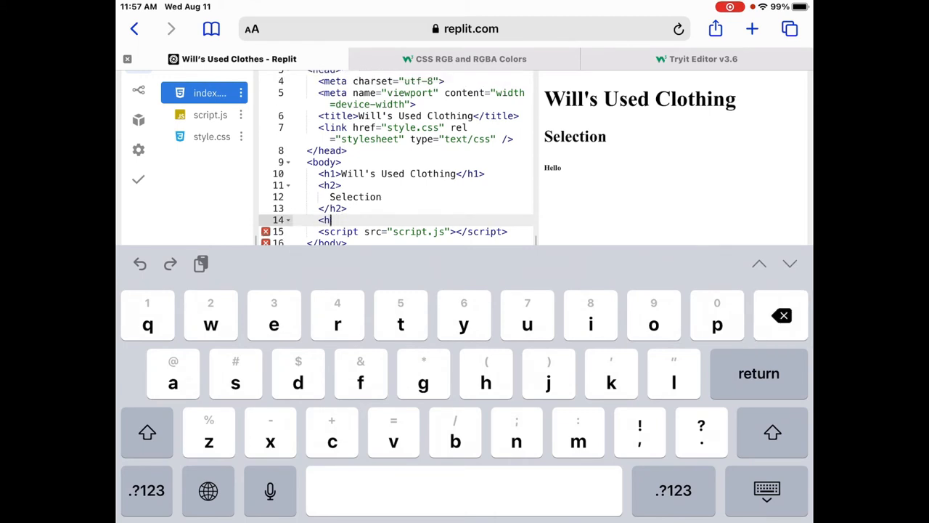
key("backspace")
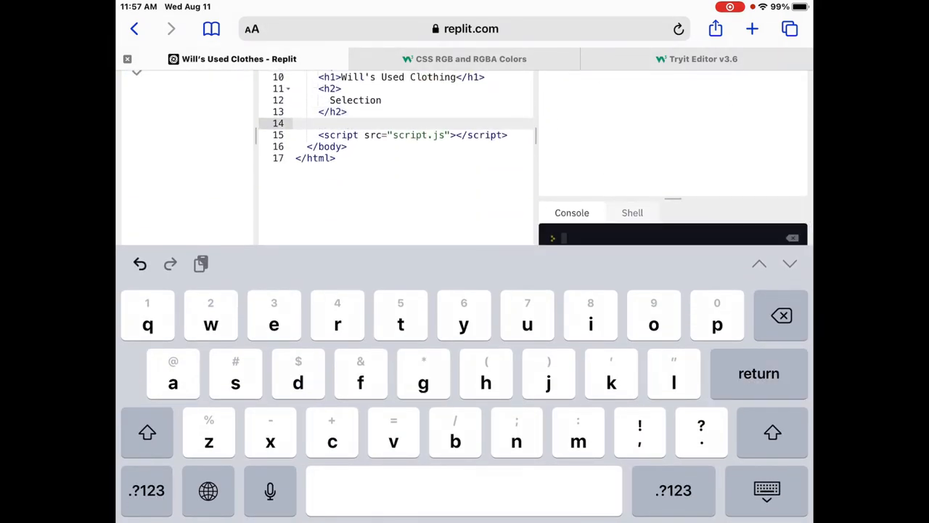
Add a paragraph listing 1. Socks, 2. Shirt, 3. Boots, 4. Jacket
type("<")
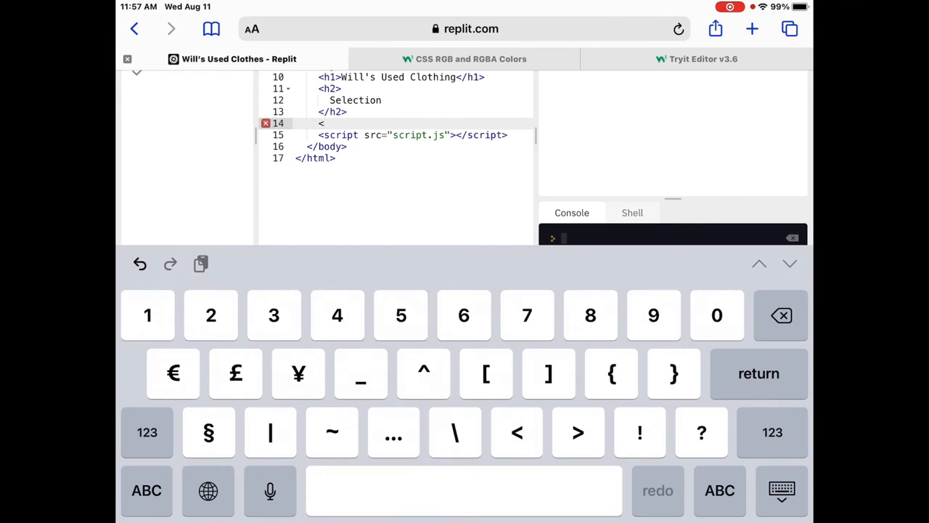
type("p></p>")
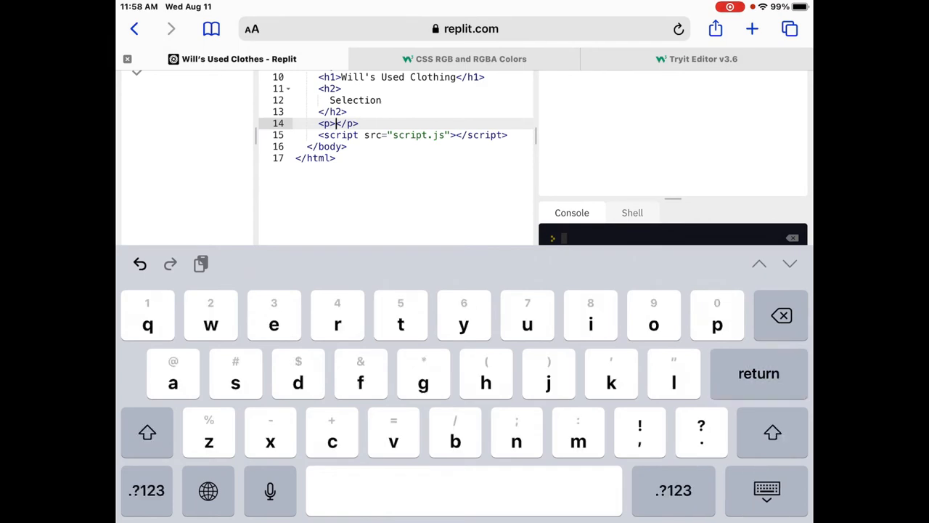
key("return")
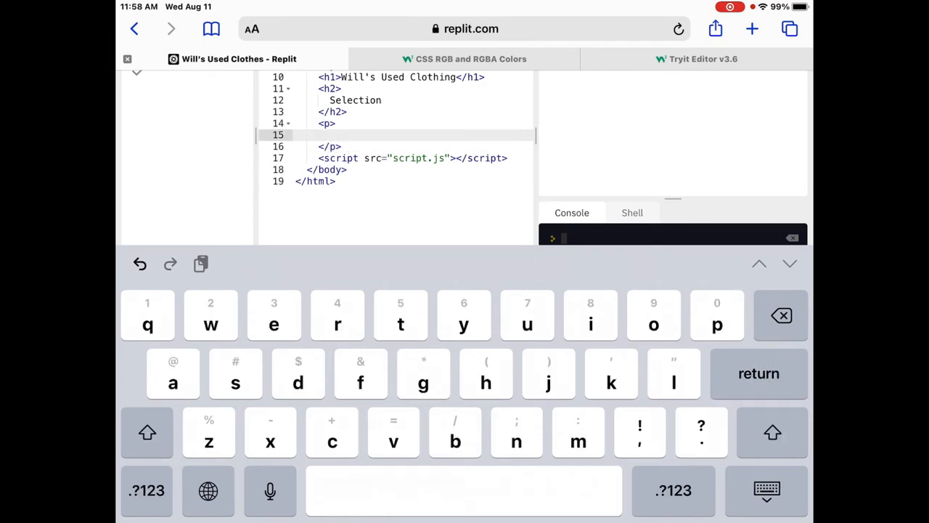
type(".")
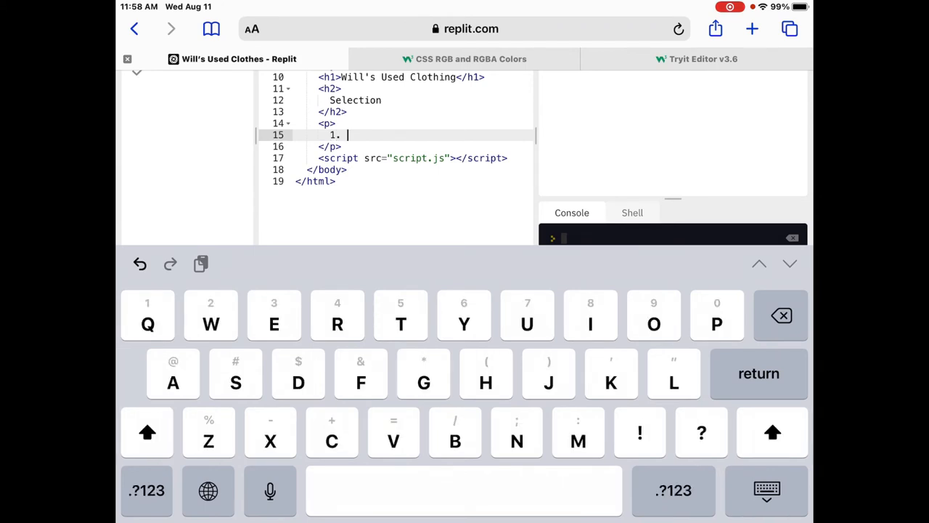
type("Sock")
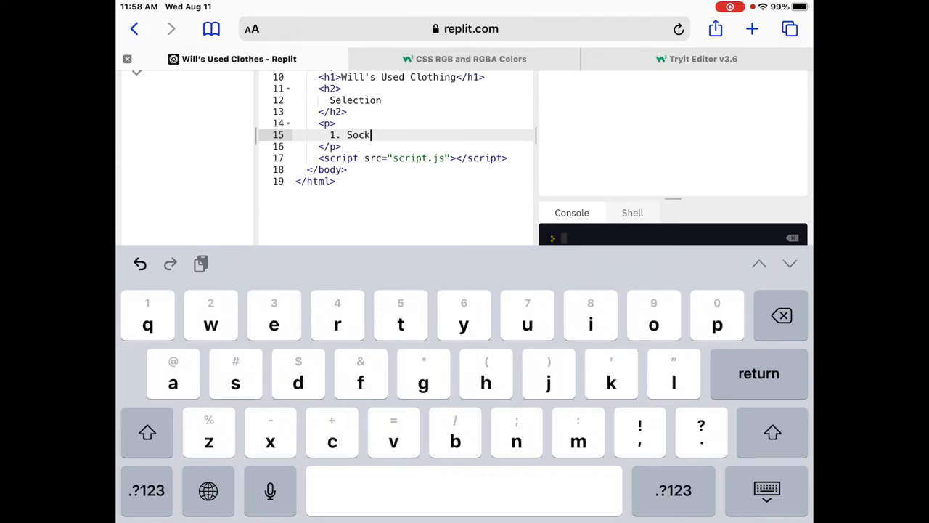
type("s")
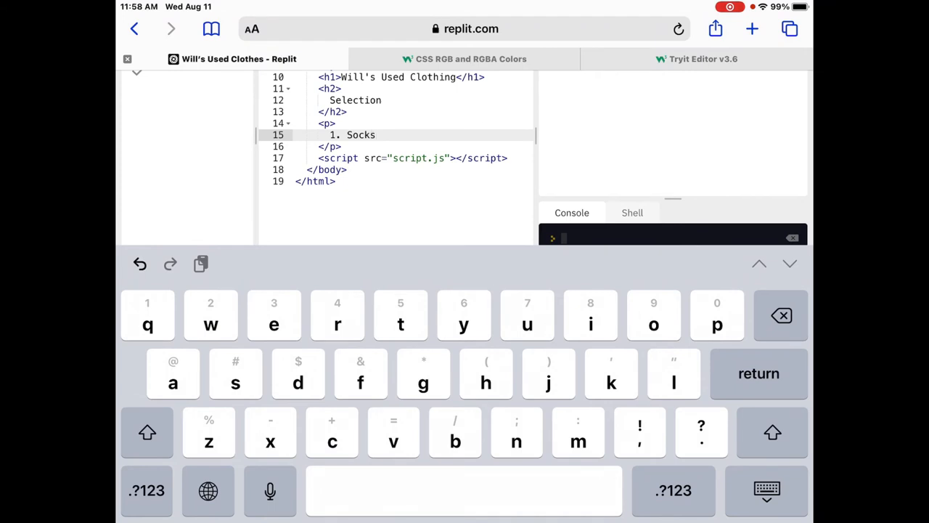
type("2.")
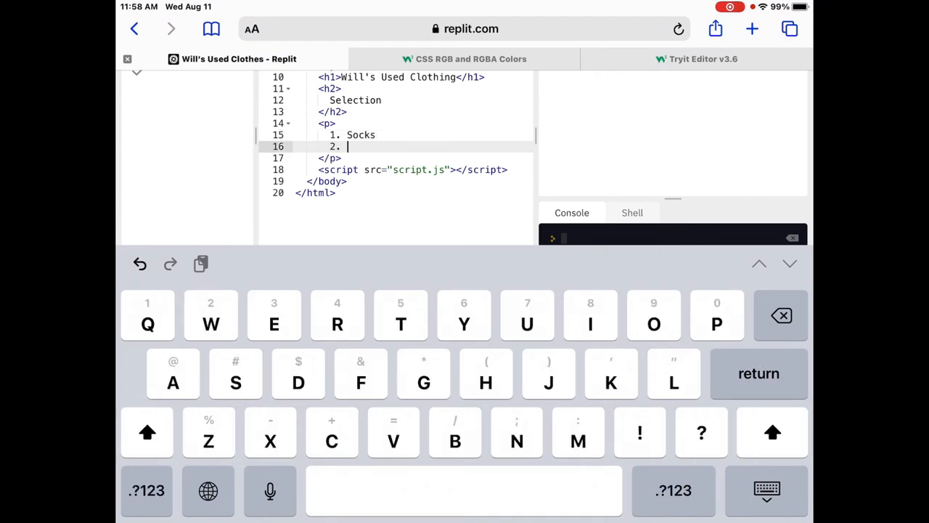
type("Shirt")
type("3. Boots")
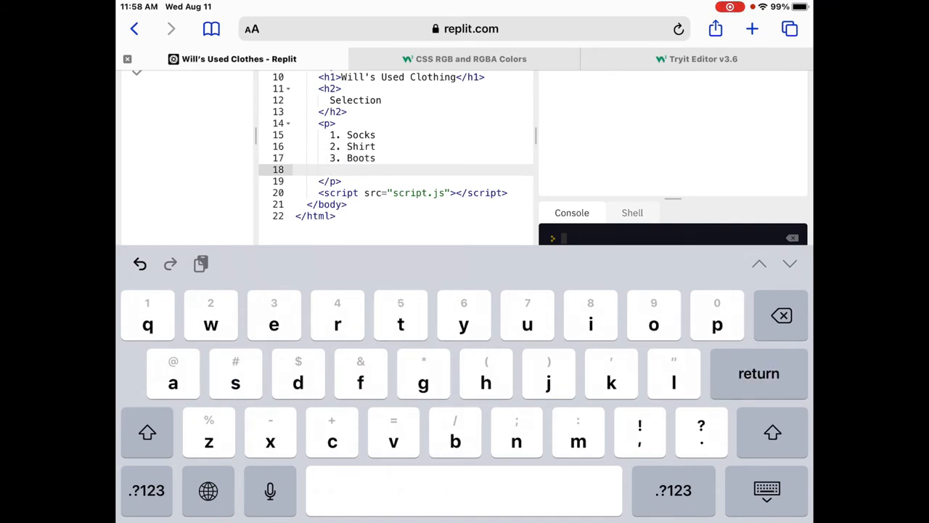
key("return")
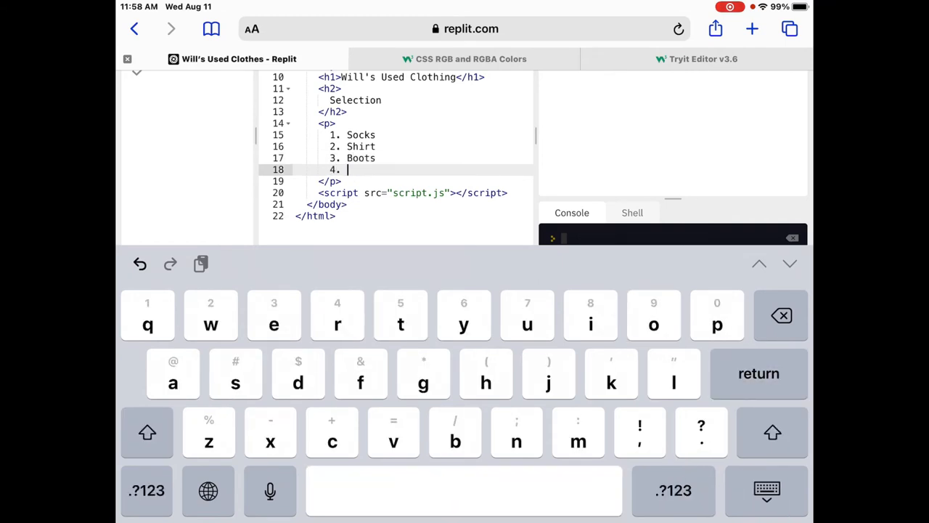
type("J")
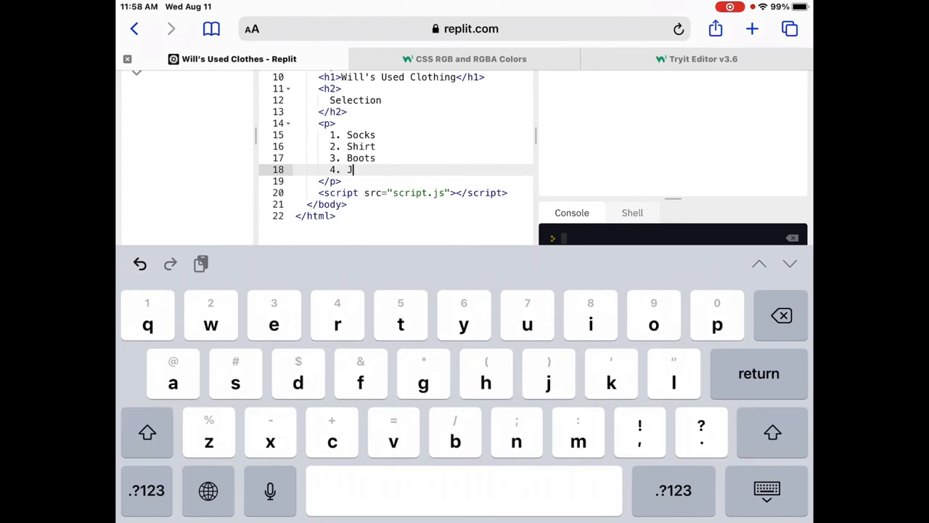
type("acket")
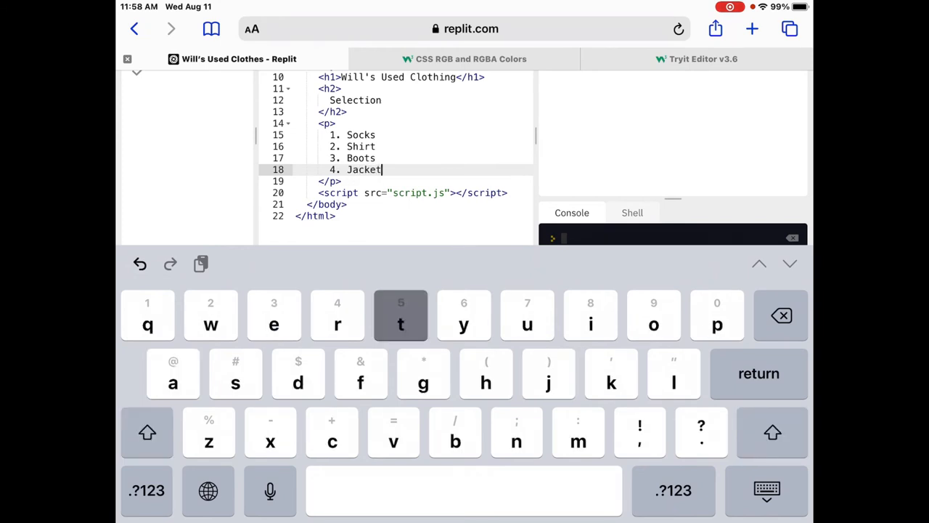
left_click(767, 490)
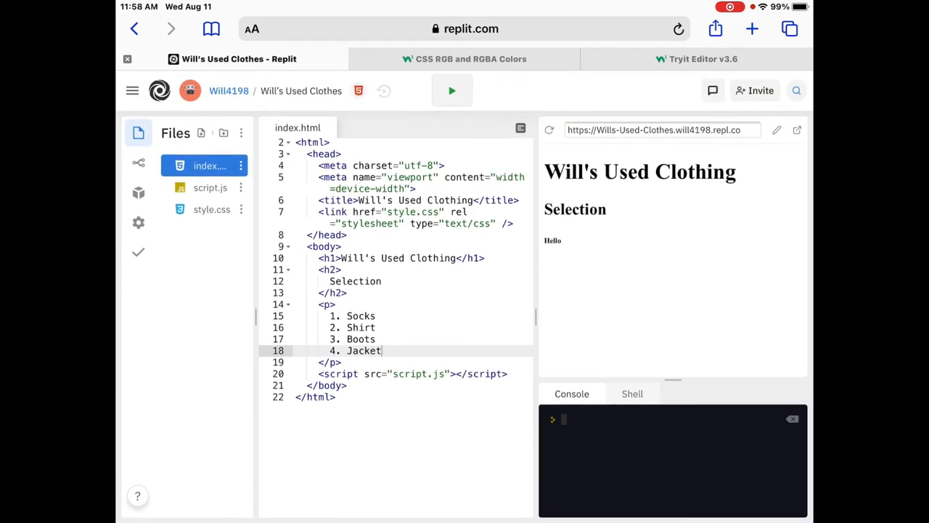
Add prices $10.00 after Shirt, $15.00 after Boots and $20.00 after Jacket
left_click(382, 351)
type(" $5.00")
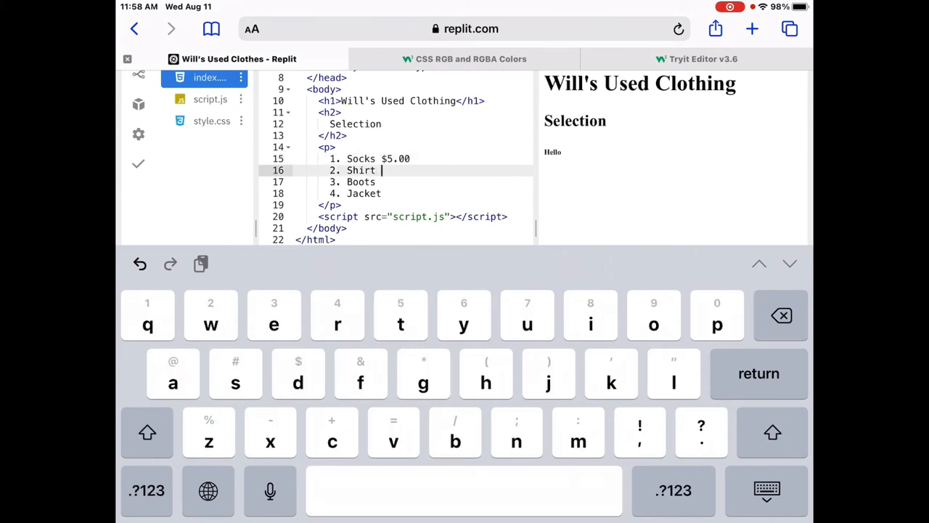
type("$10")
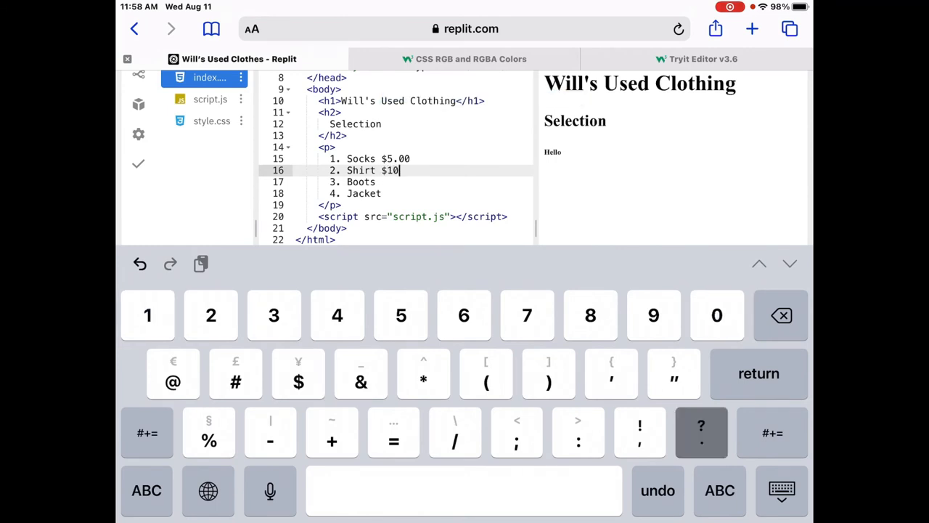
type(".00")
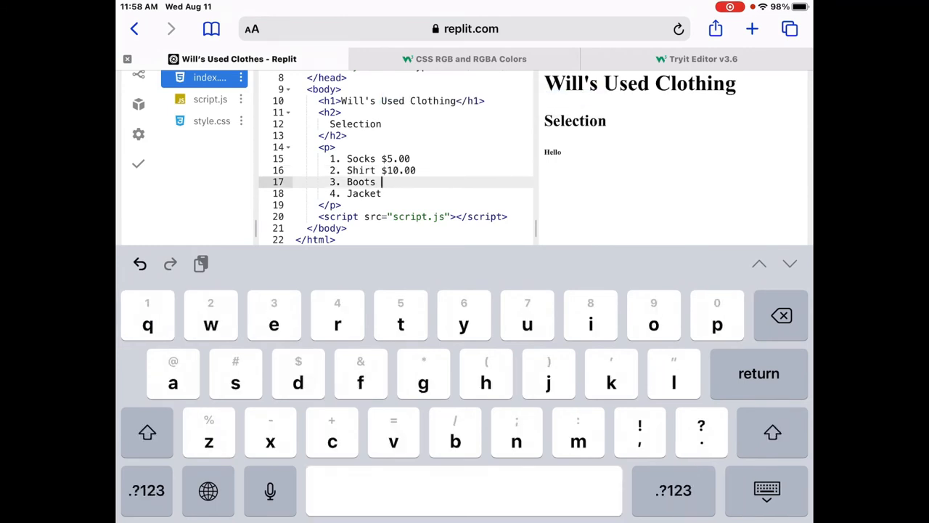
type("$")
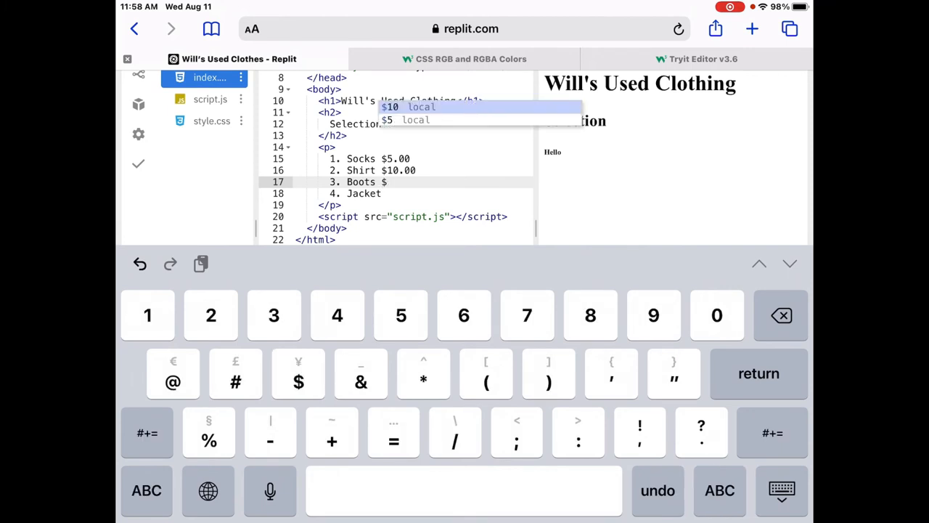
type("15.00")
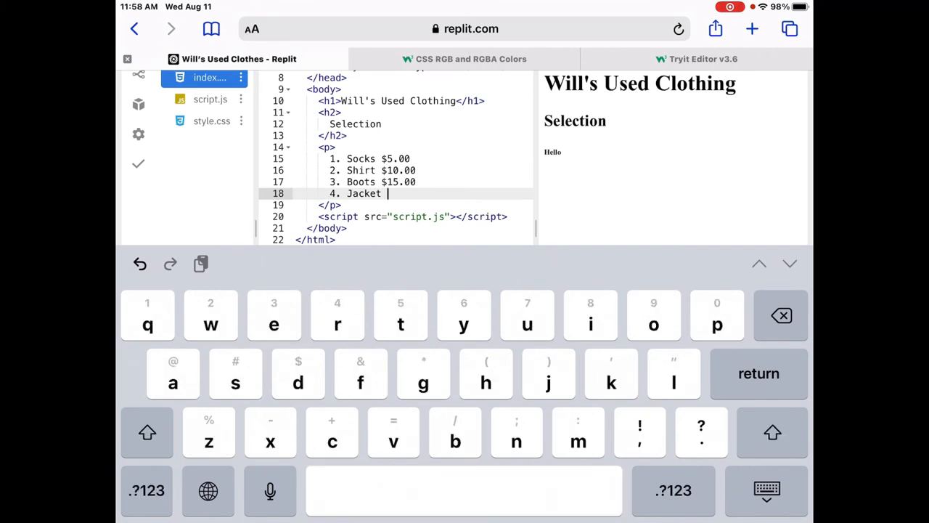
type("$")
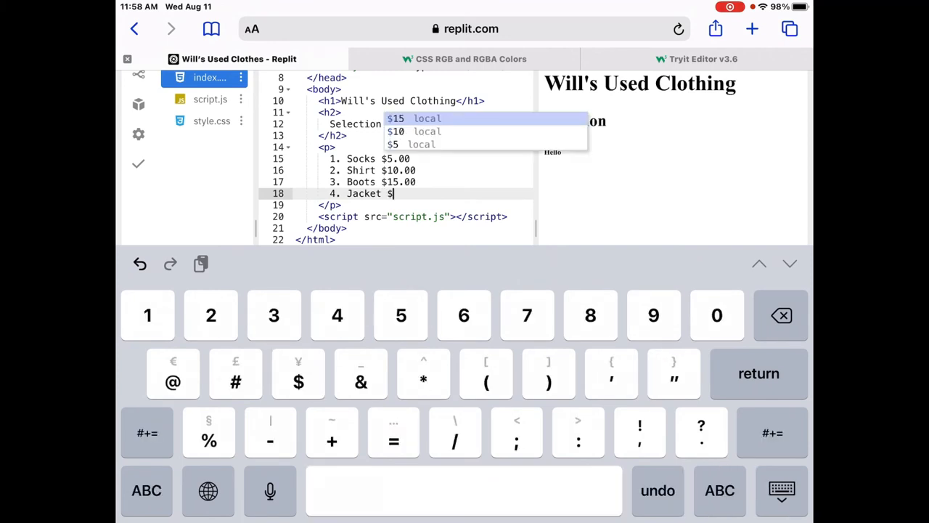
type("20.00")
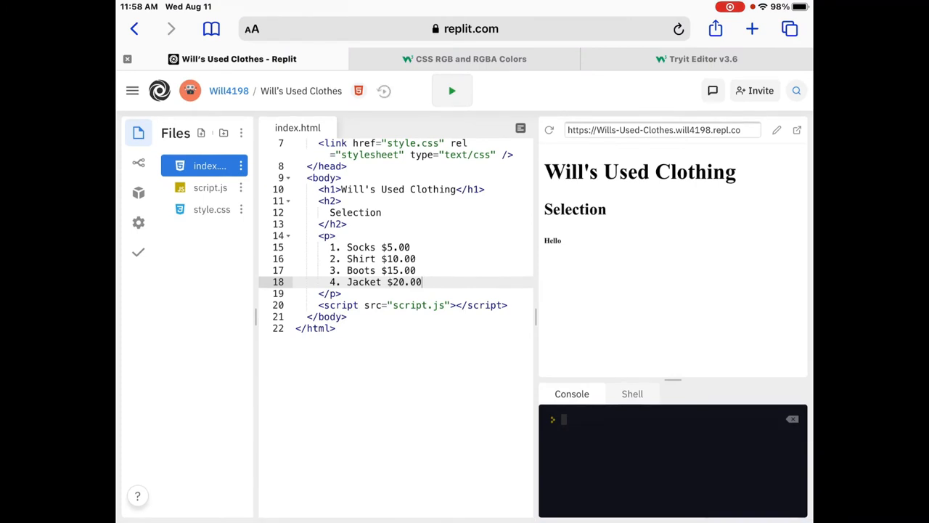
Rerun the page so the preview lists Socks, Shirt, Boots and Jacket prices on one line
left_click(452, 90)
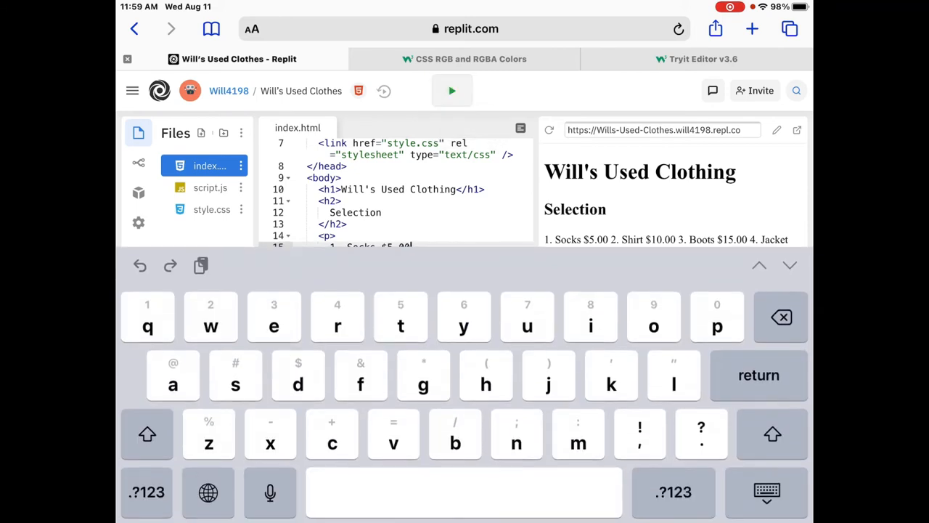
scroll("down", 3)
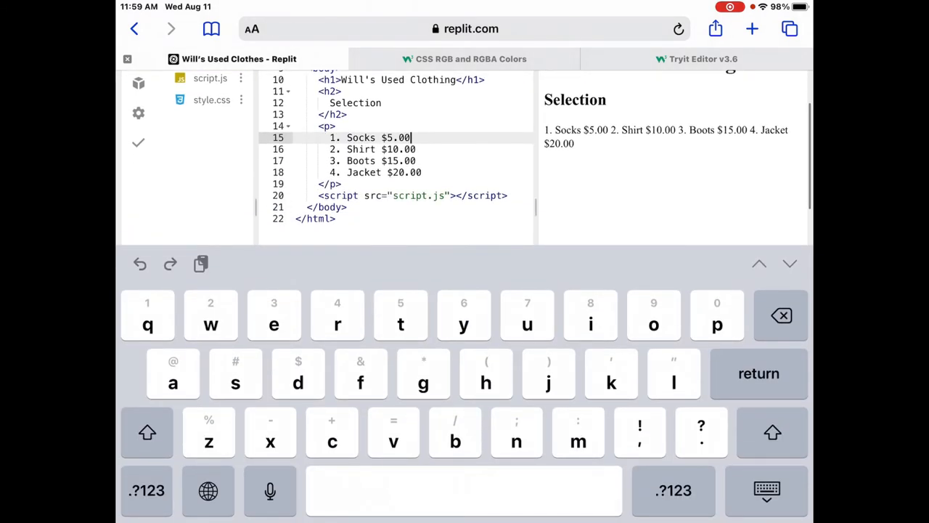
Append a <br> tag to the Socks, Shirt, Boots and Jacket lines in index.html
type("<")
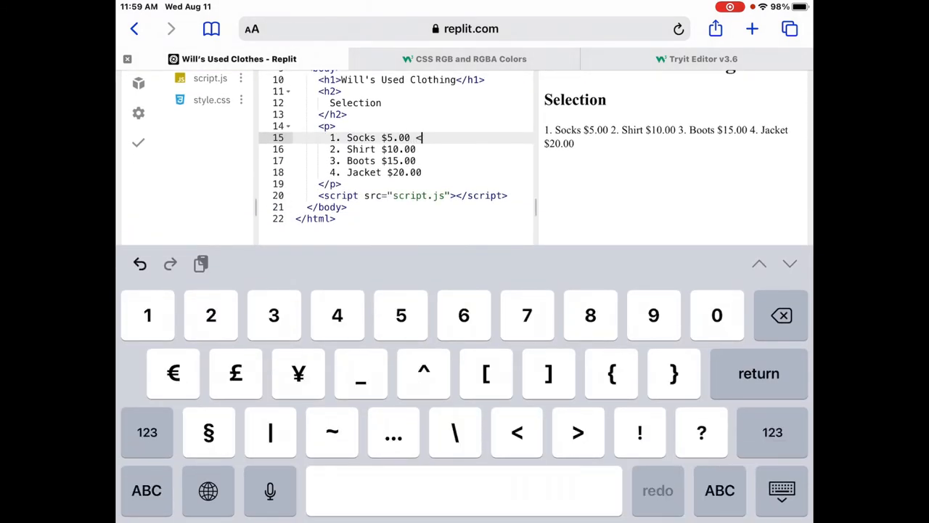
type("br>")
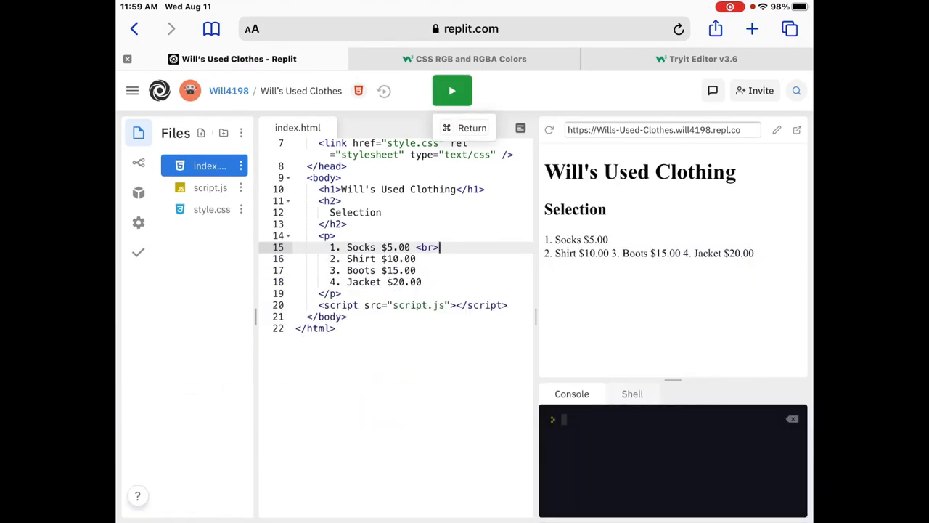
left_click(439, 247)
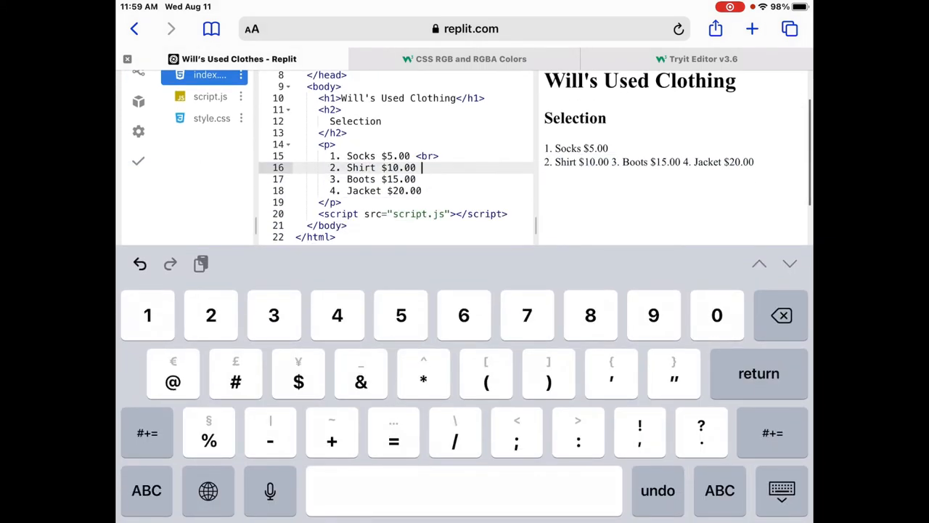
type("<br>")
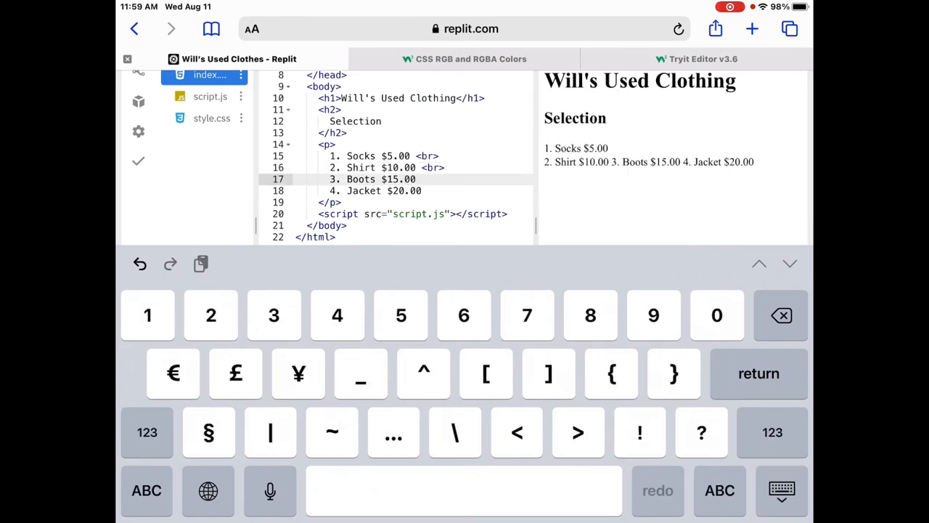
type("<br>")
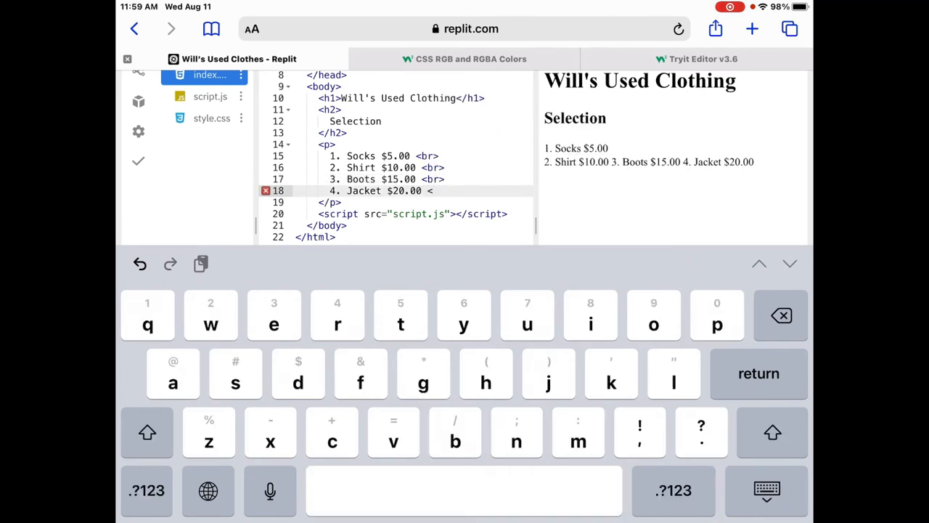
type("br>")
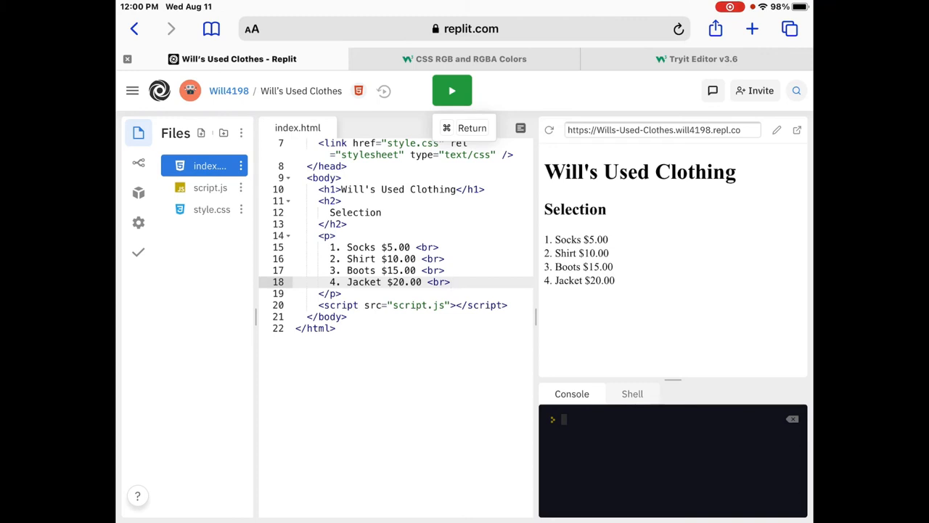
In the empty style.css, write a body rule setting color to blue
left_click(211, 209)
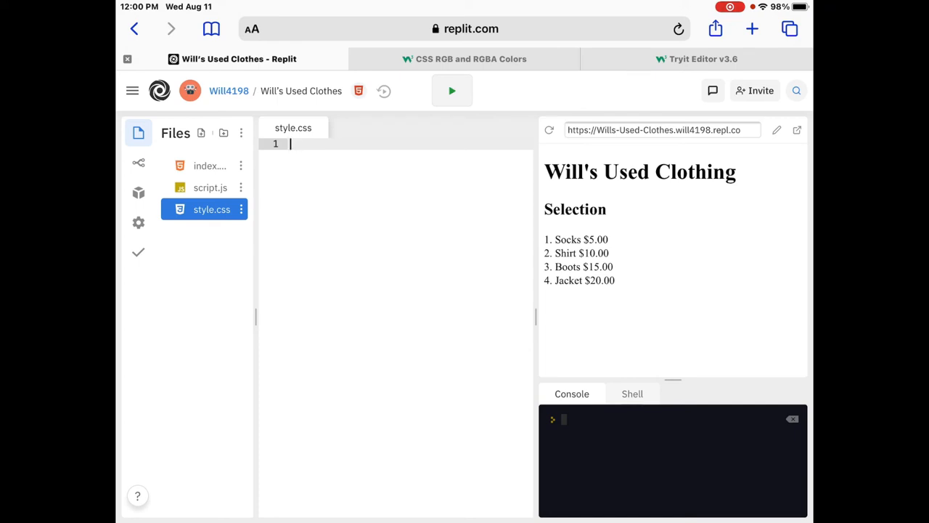
left_click(362, 142)
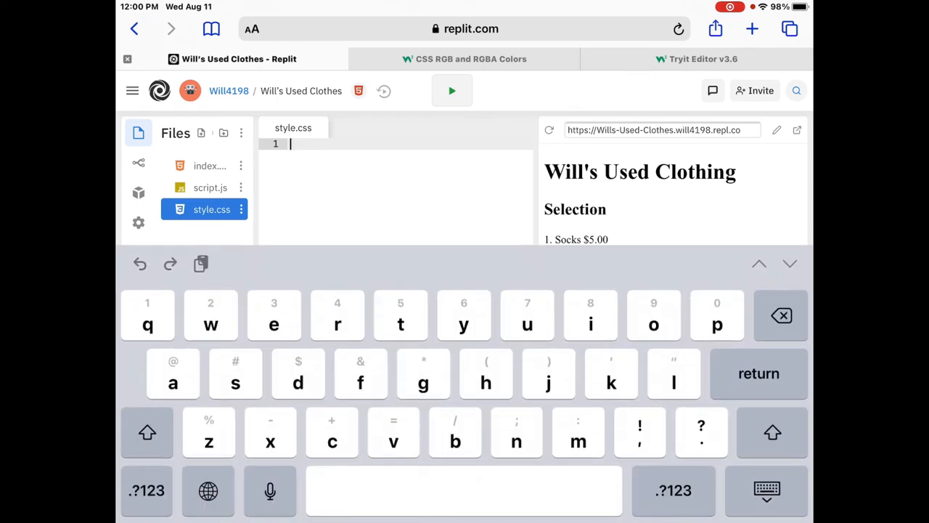
type("bo")
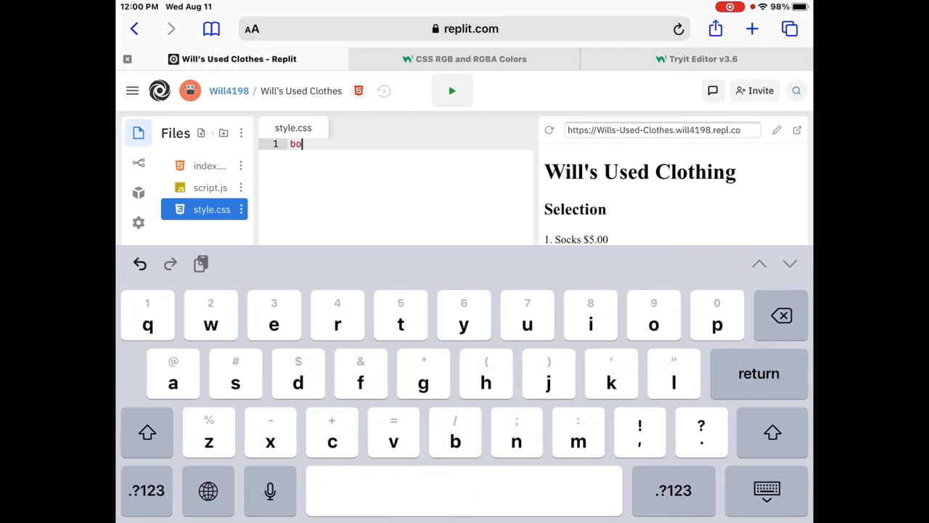
type("dy")
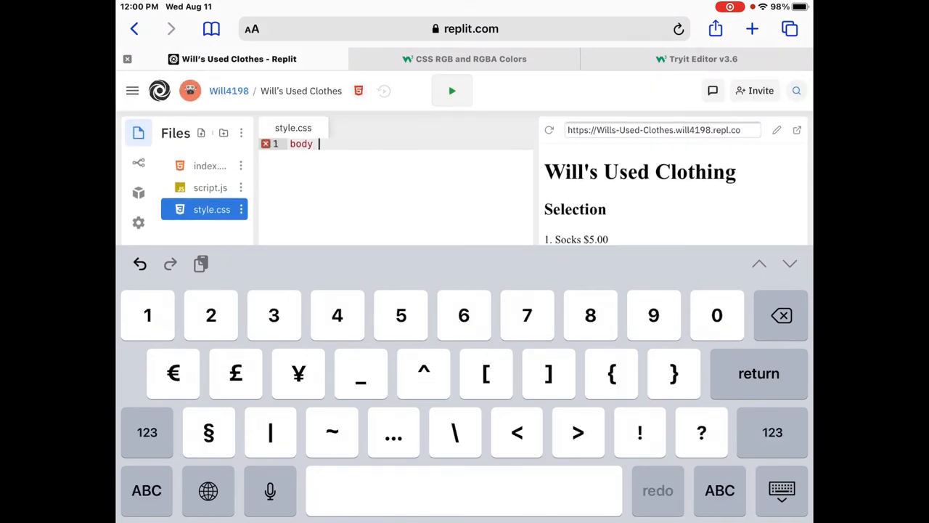
type("{")
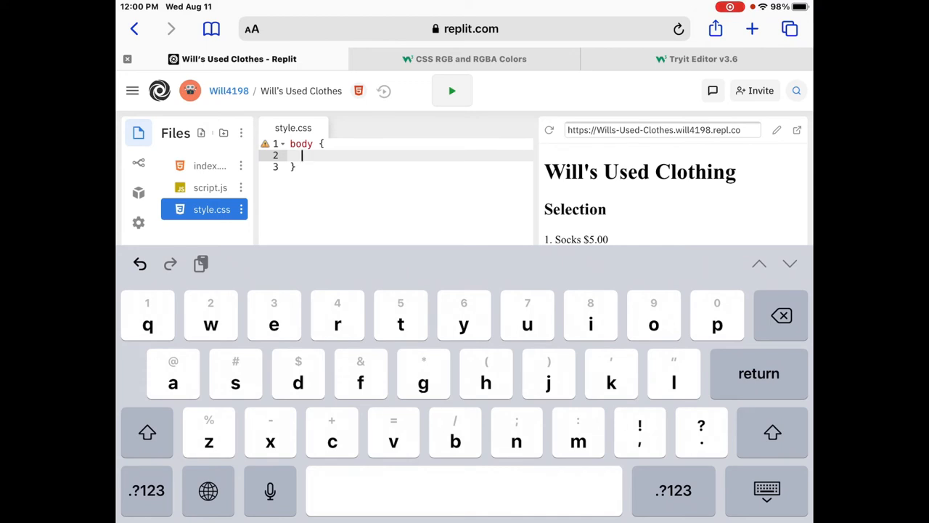
type("c")
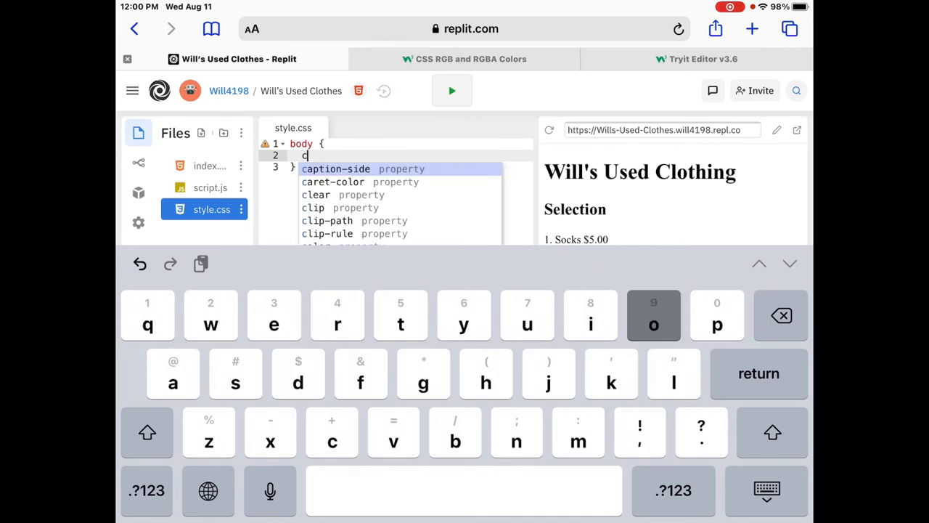
type("olo")
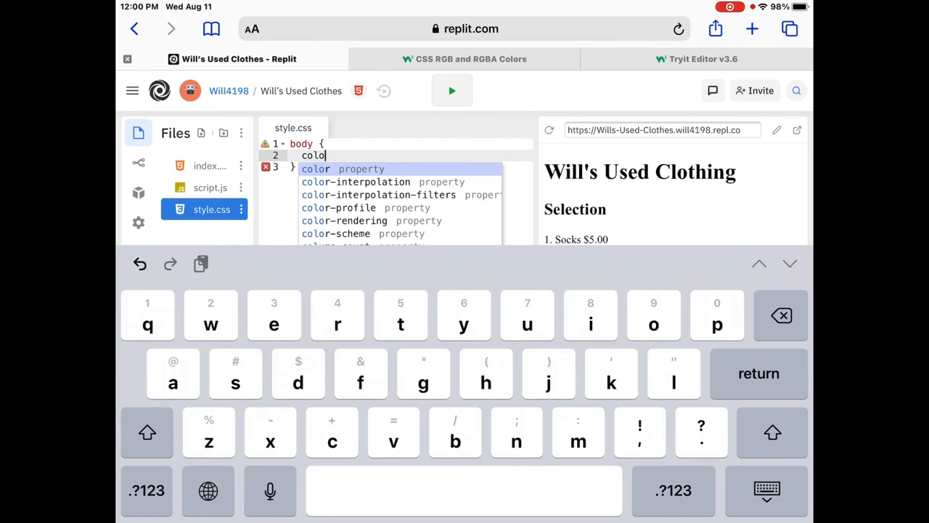
left_click(342, 168)
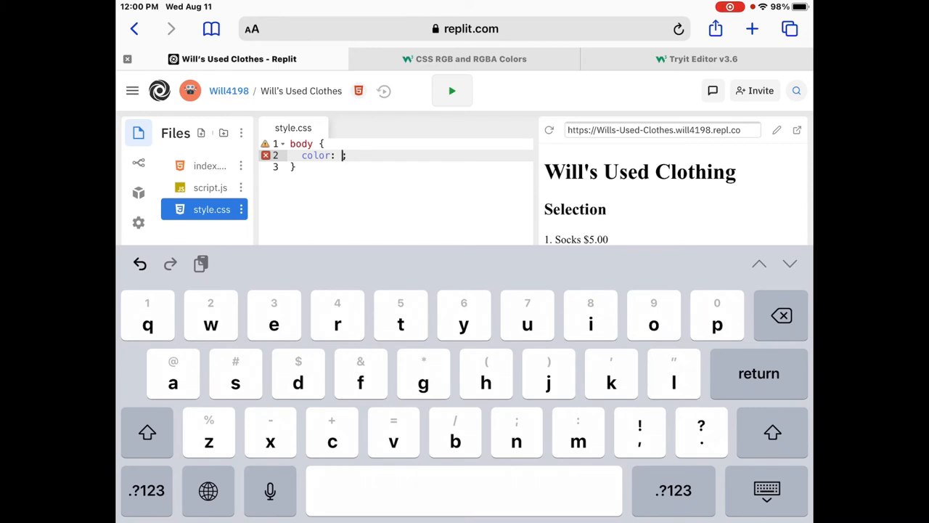
type("blue;")
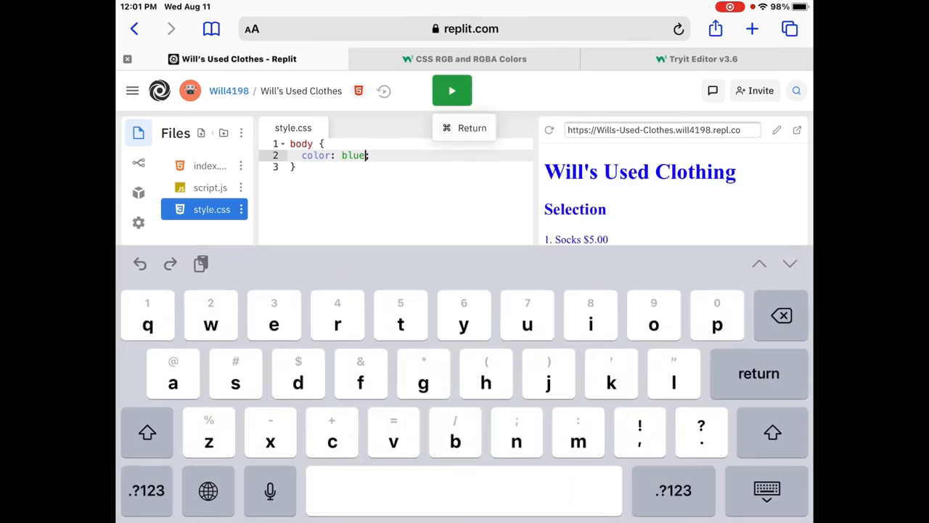
left_click(767, 490)
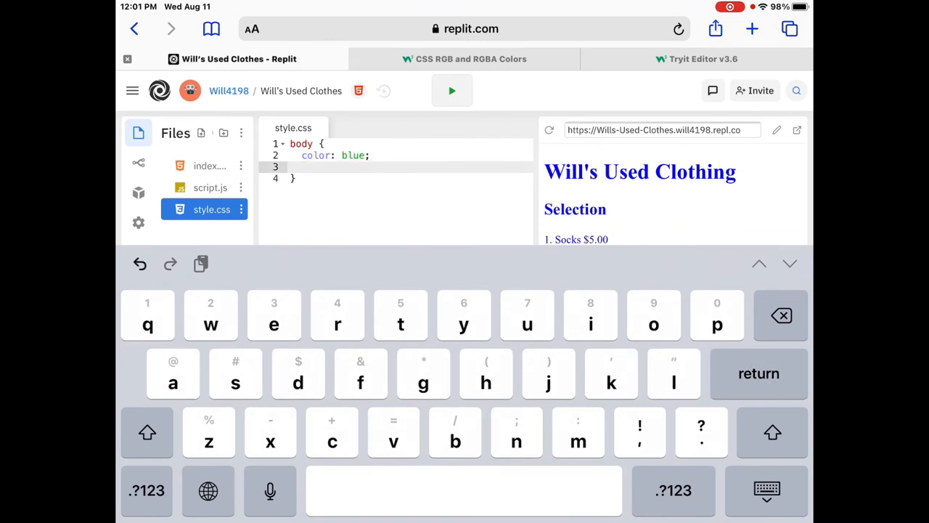
Add a yellow background and text-align: center to the body rule, then rerun
type("background: ;")
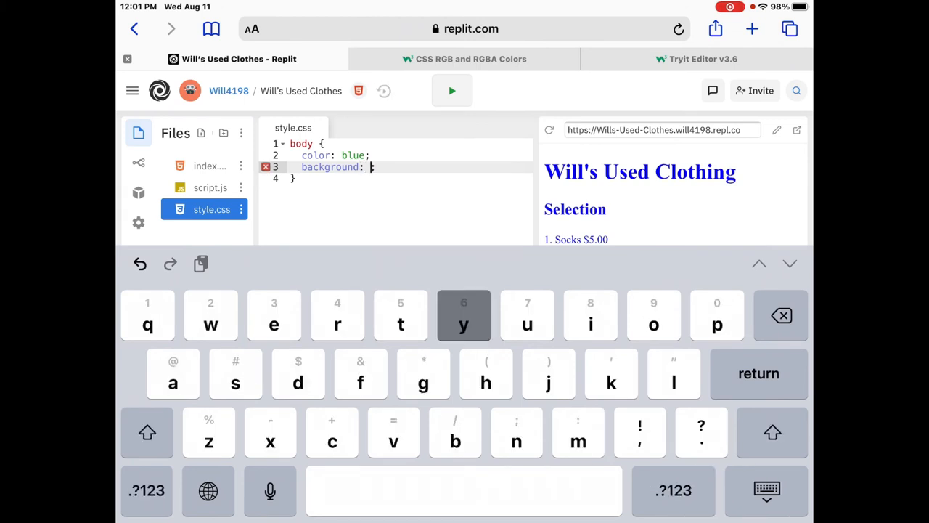
type("yellow")
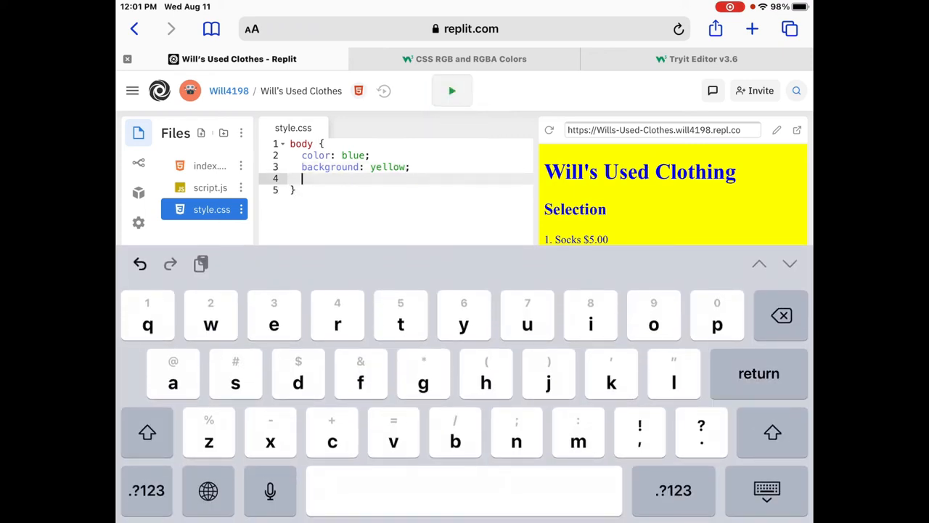
type("text")
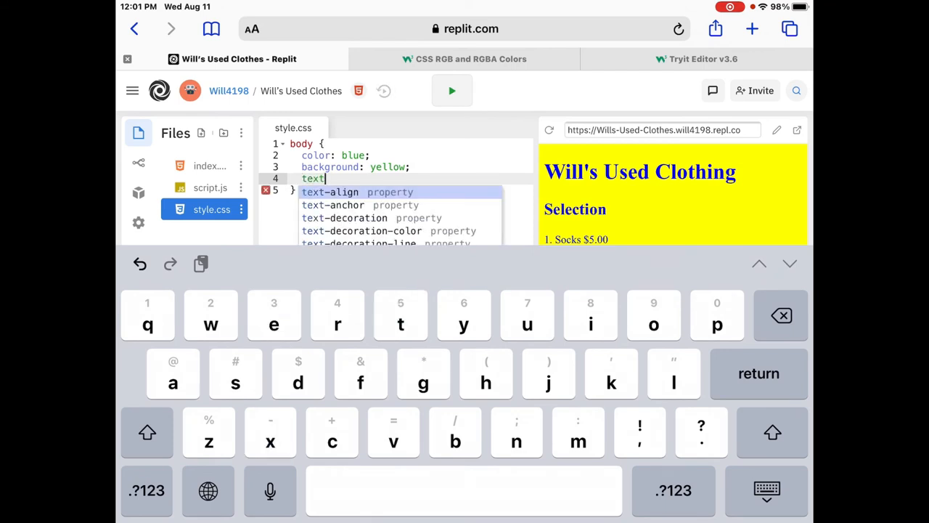
left_click(329, 192)
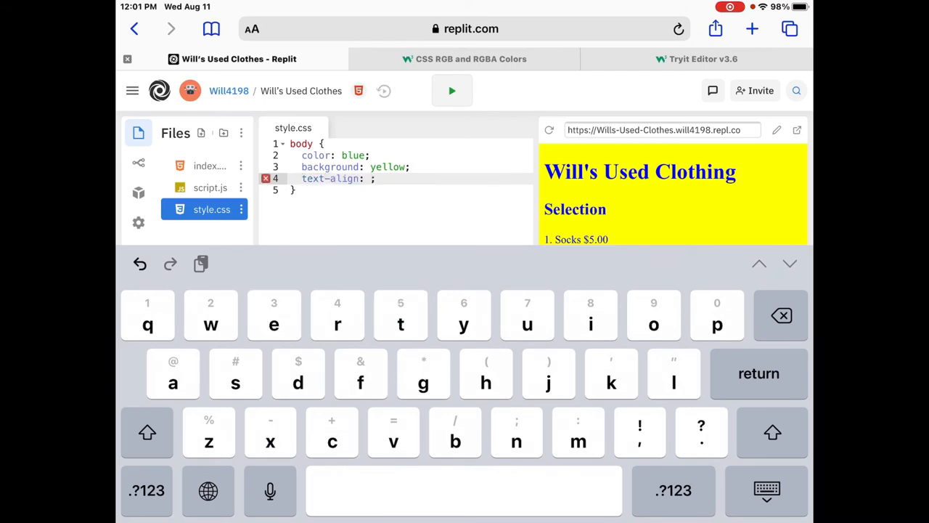
type("center")
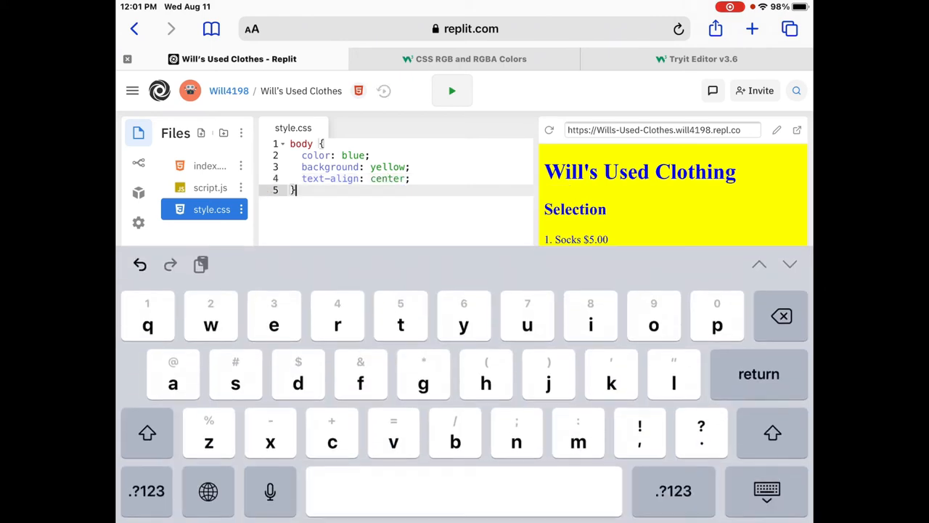
left_click(451, 90)
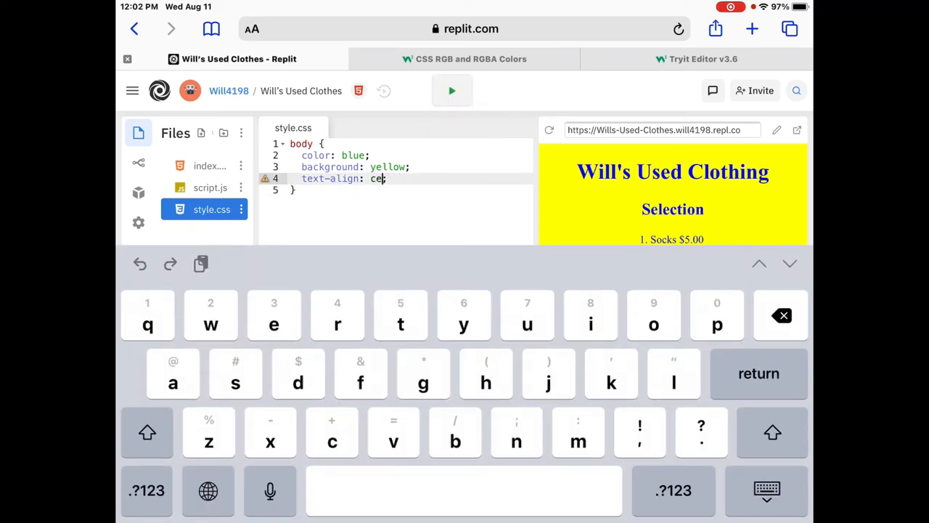
Delete the text-align: center line from the body rule and add blank lines below
key("backspace")
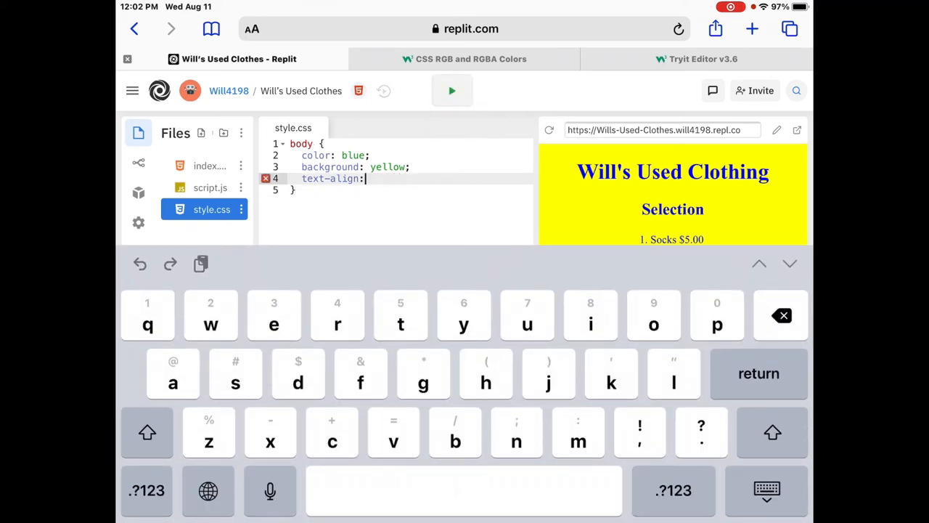
key("backspace")
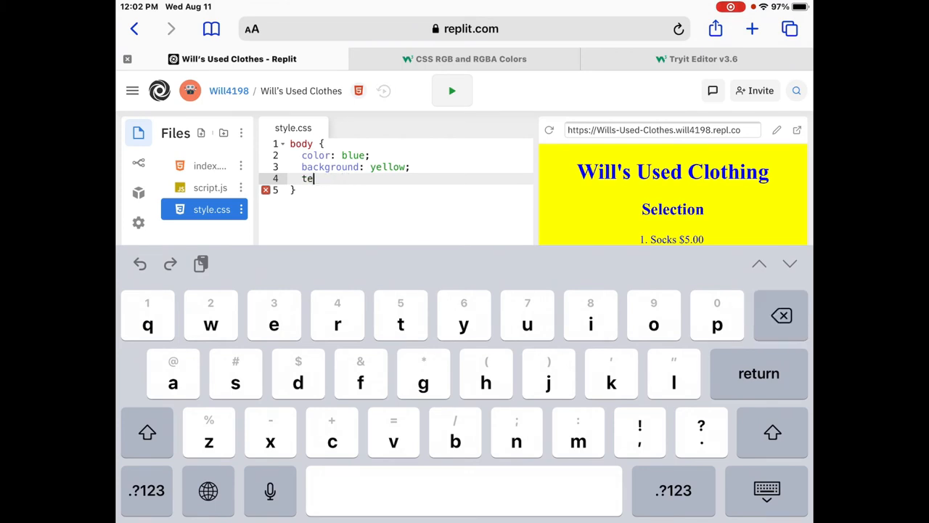
key("backspace")
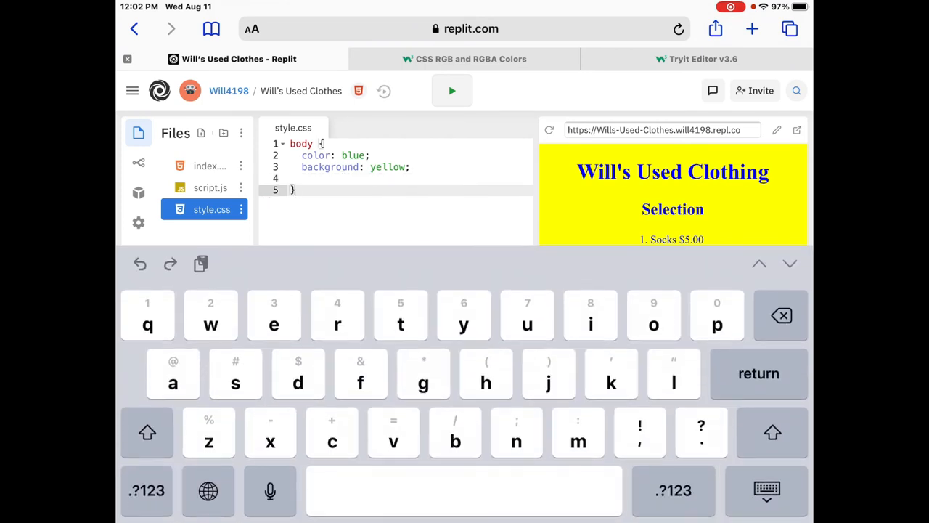
key("return")
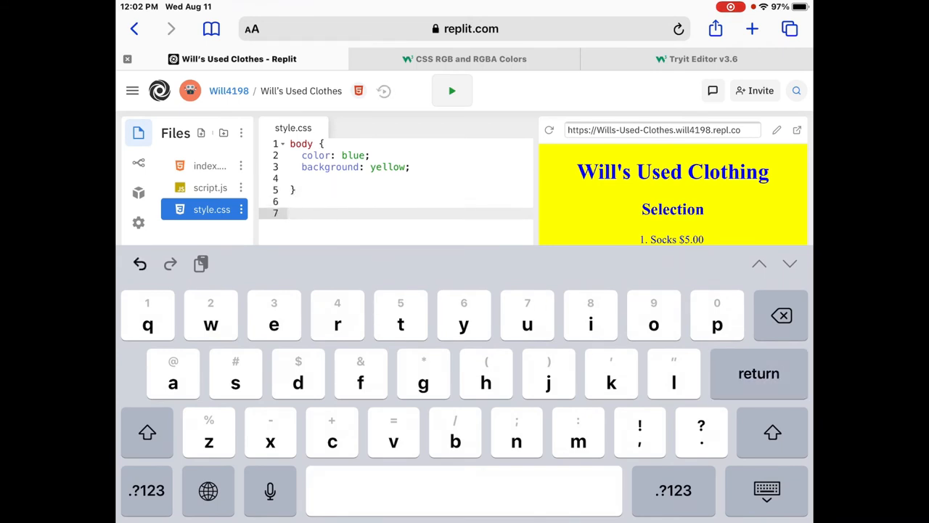
Add an h1 rule with text-align: center, rerun the preview, and view index.html
type("h")
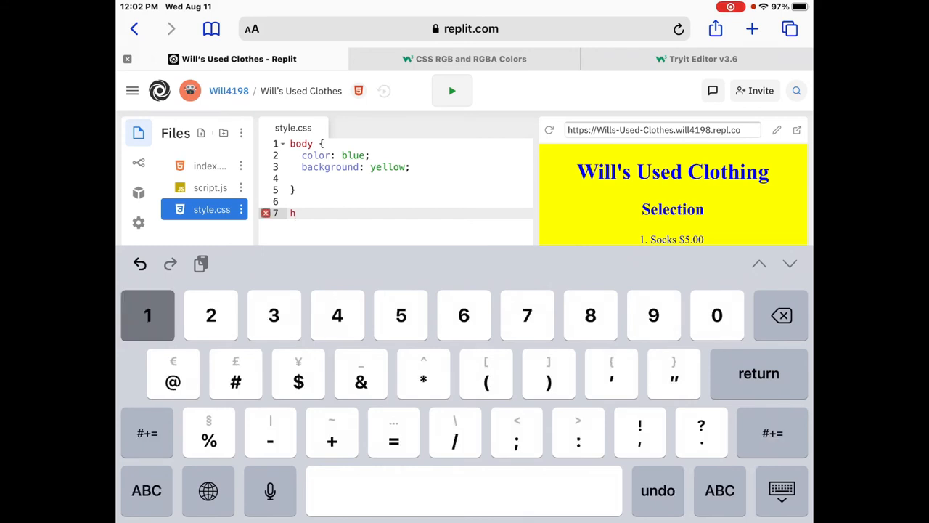
type("1")
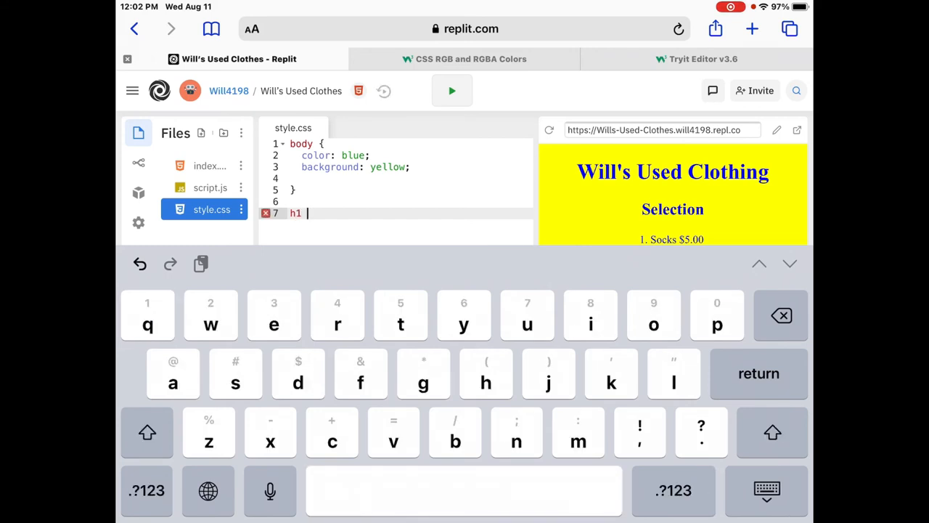
type("{")
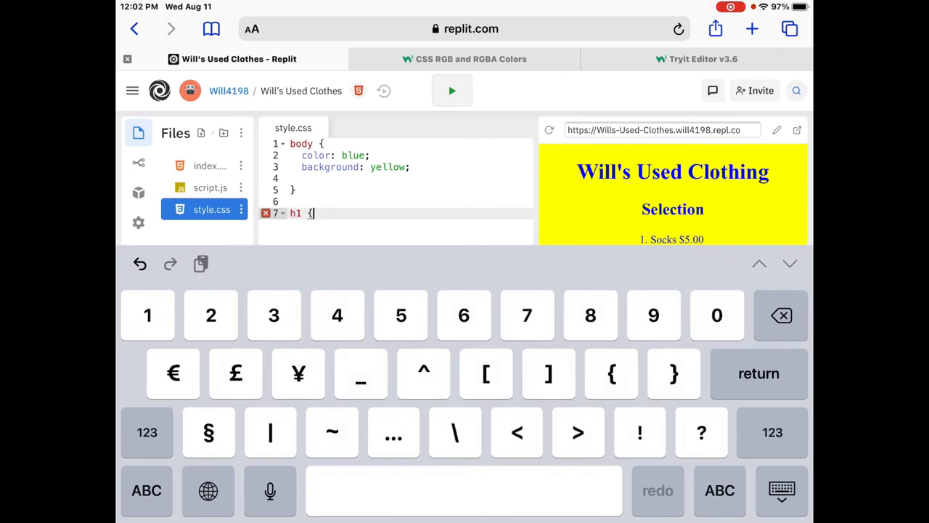
key("Return")
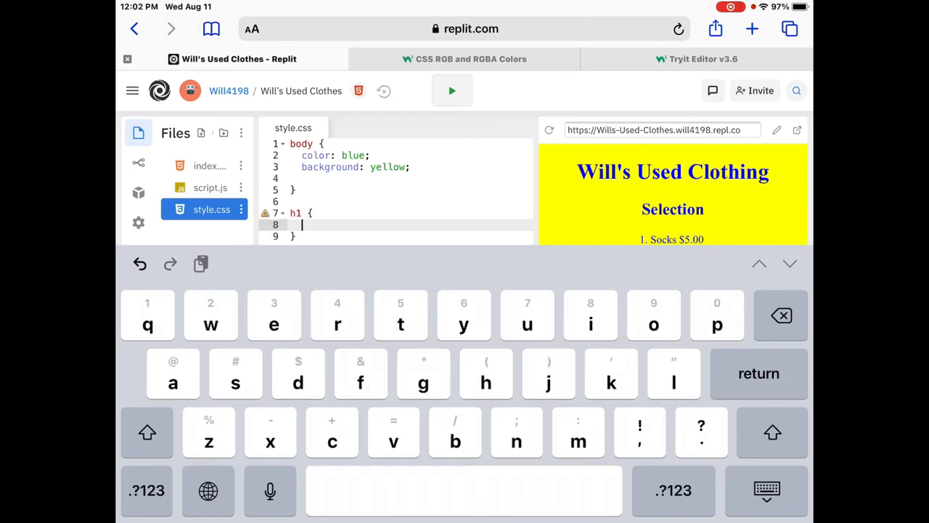
type("text-align: ;")
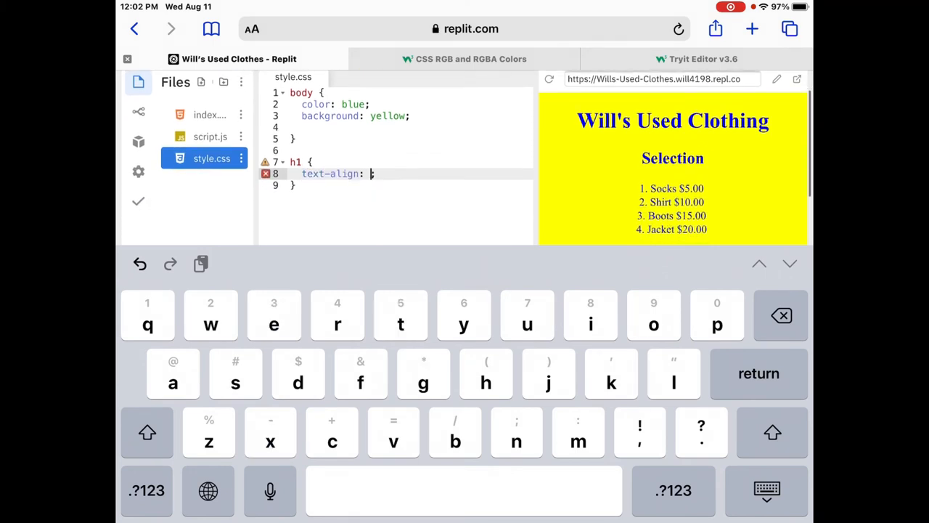
type("center")
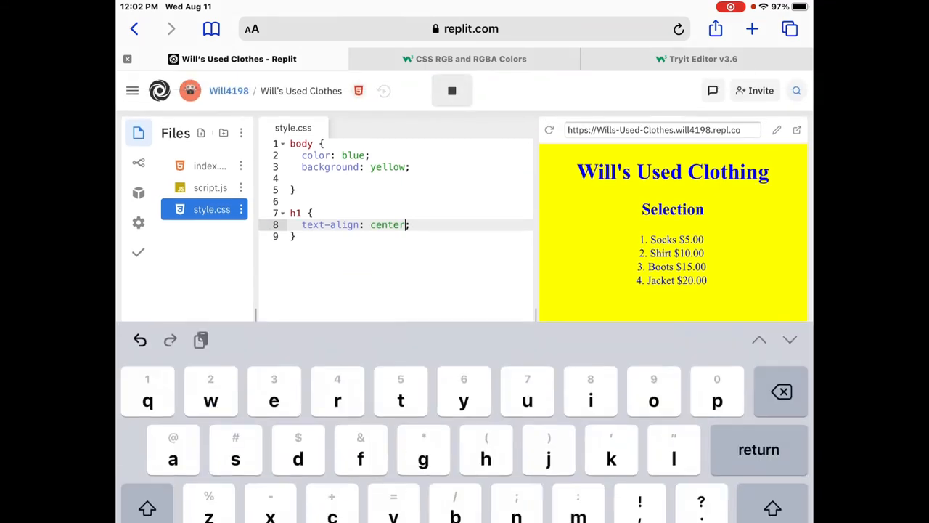
left_click(451, 90)
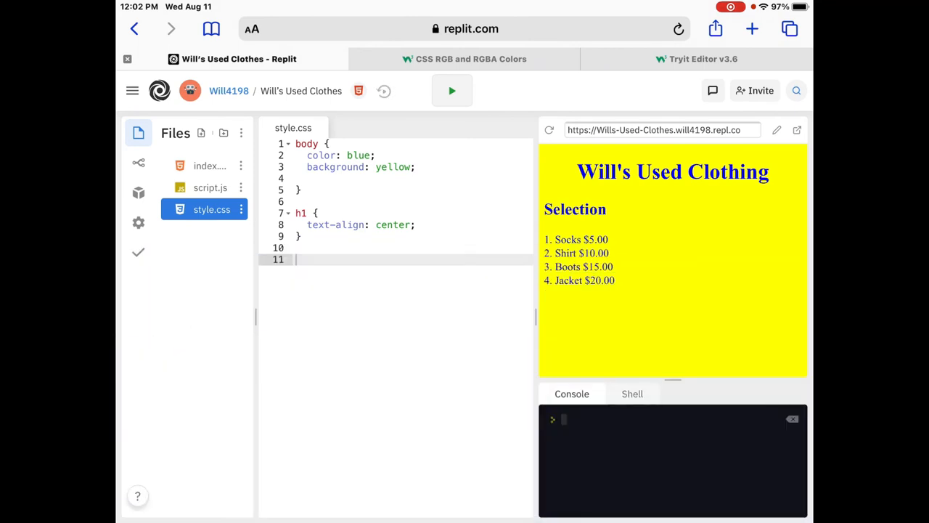
left_click(210, 166)
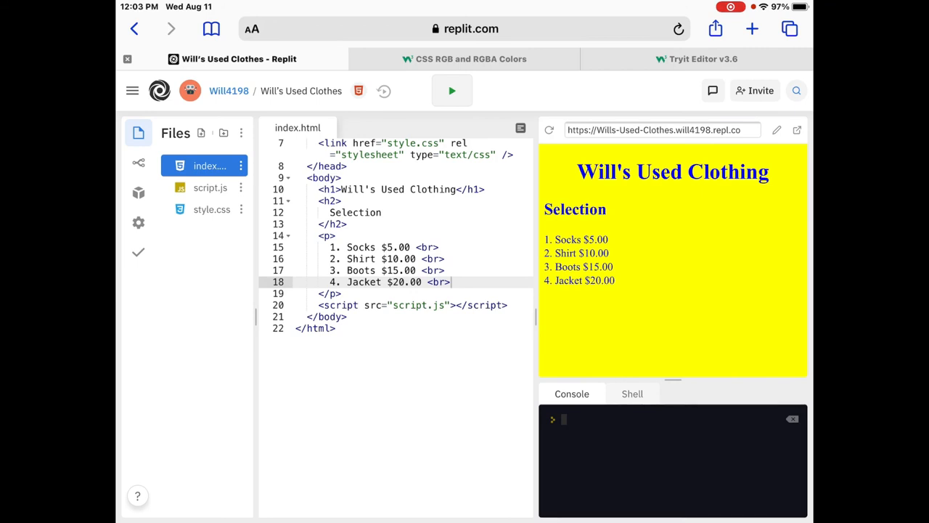
Back in style.css, add an h2 rule with color: red and start a p rule
left_click(211, 209)
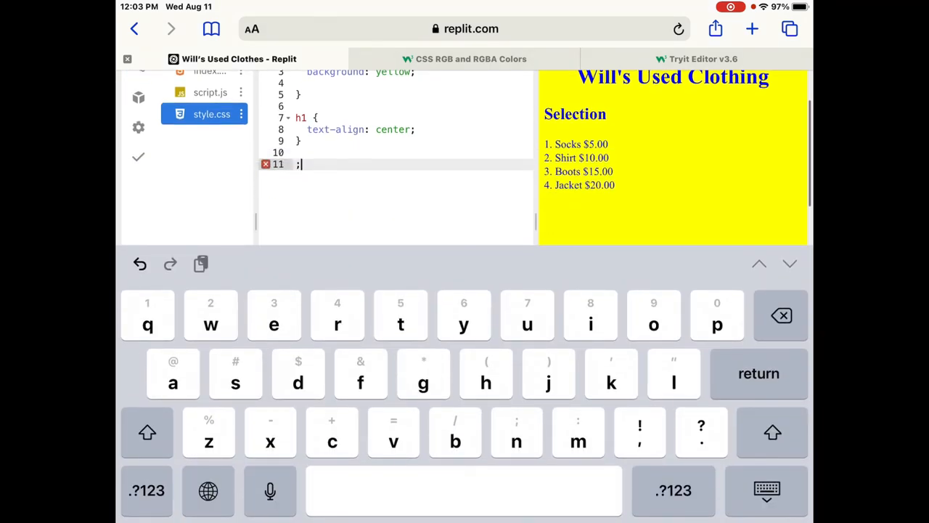
key("backspace")
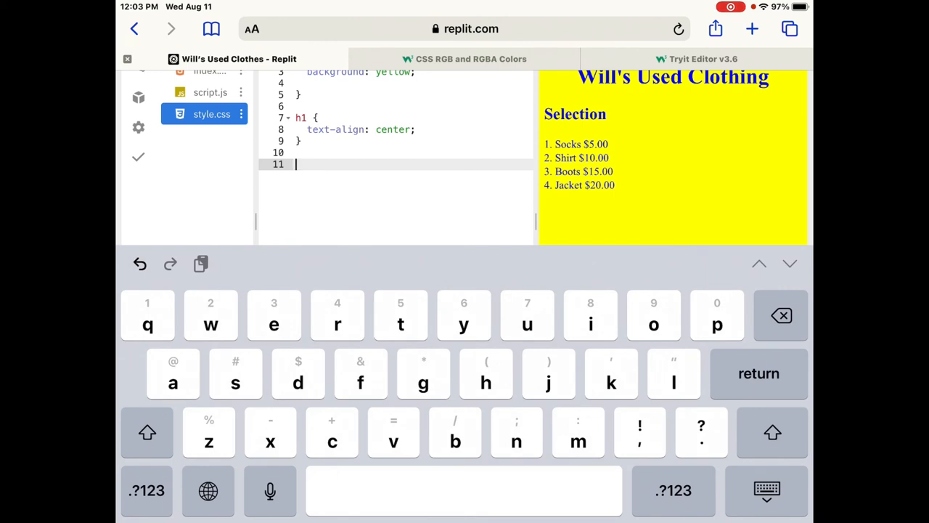
type("h2")
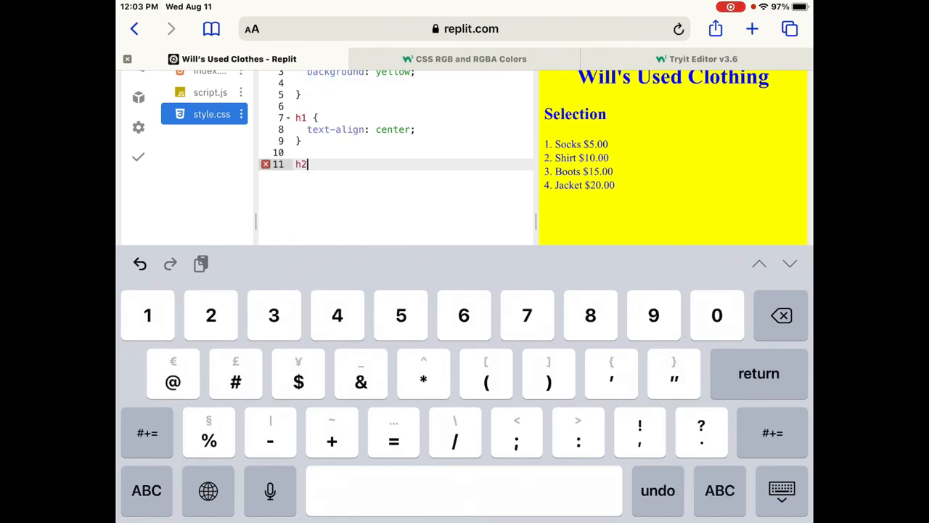
key("space")
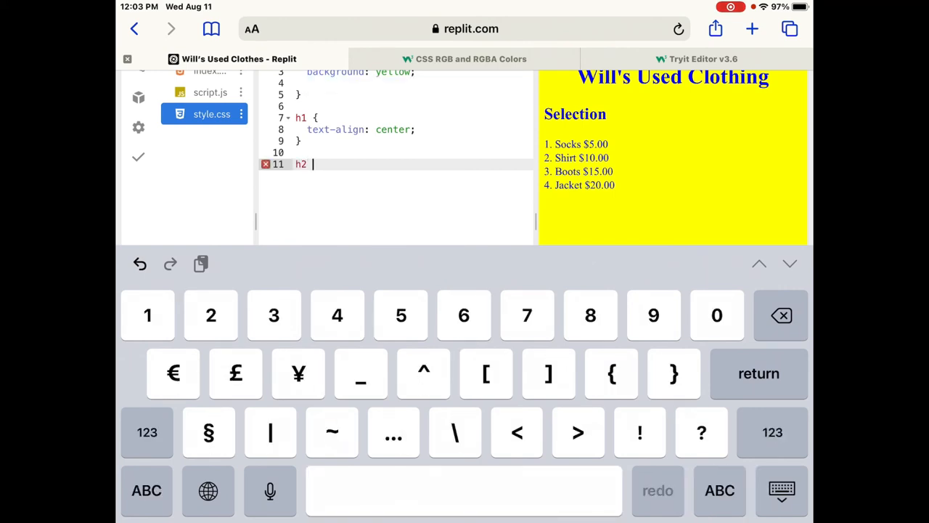
type("{")
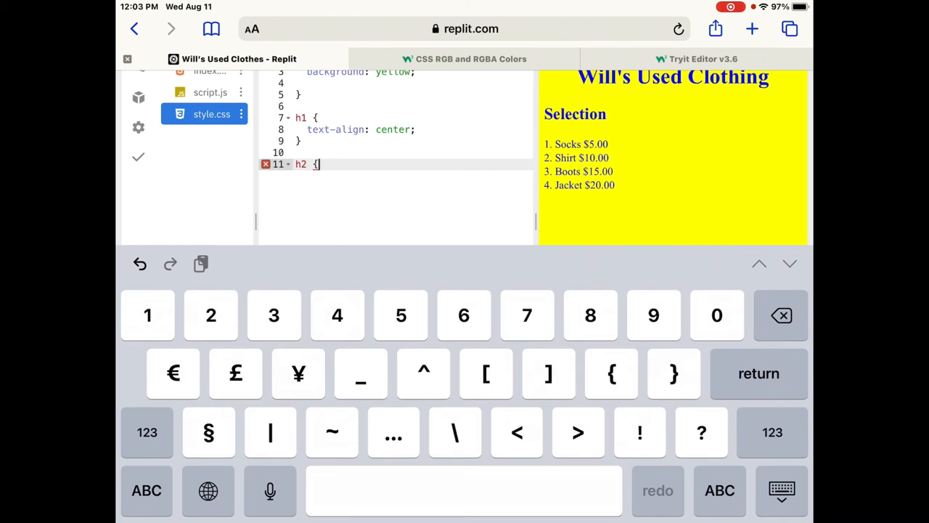
key("return")
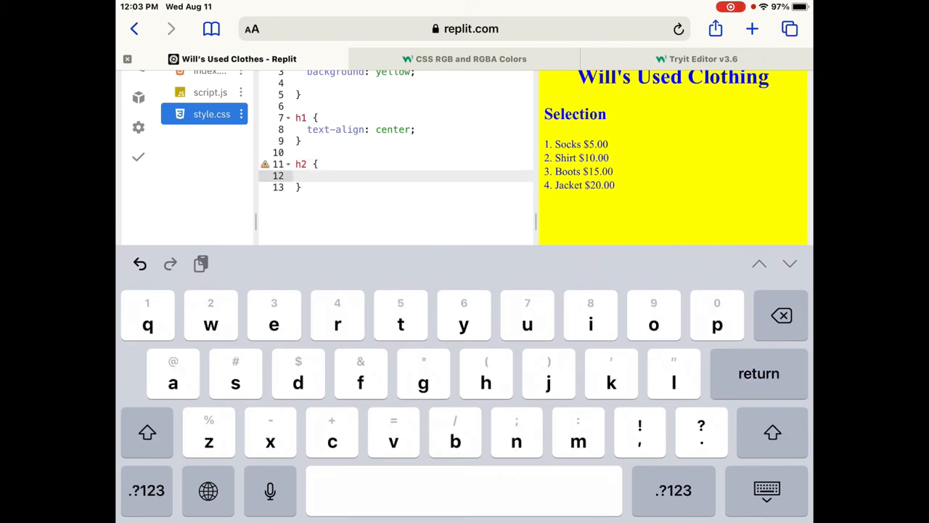
type("color: ;")
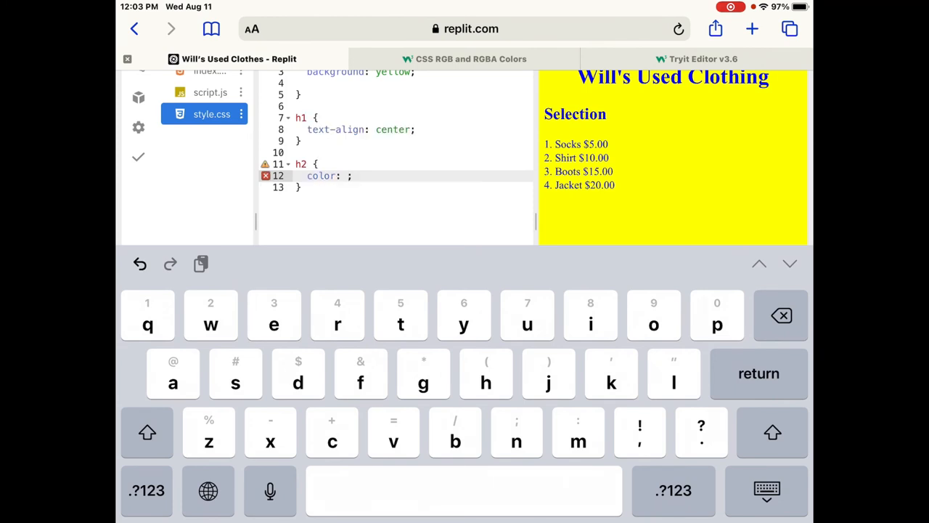
type("red")
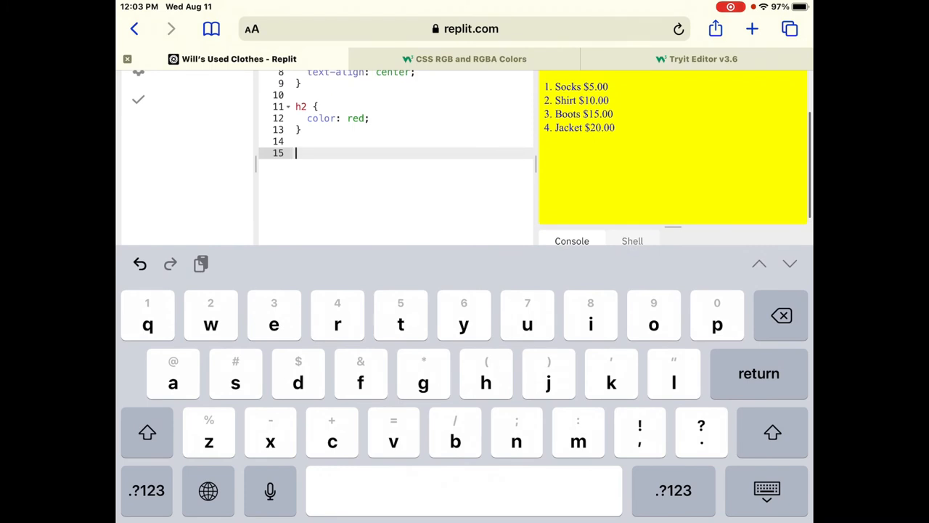
type("p")
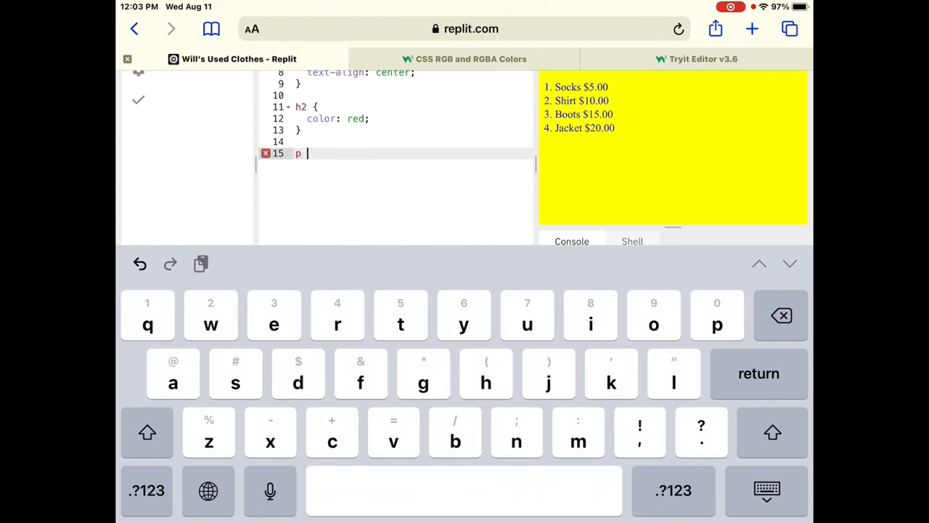
Fill the p rule with color: black
type("{")
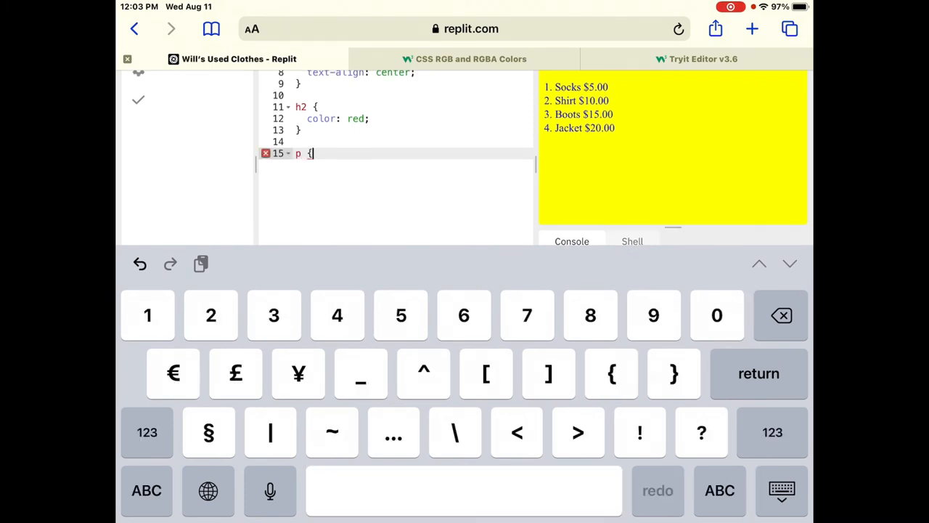
key("return")
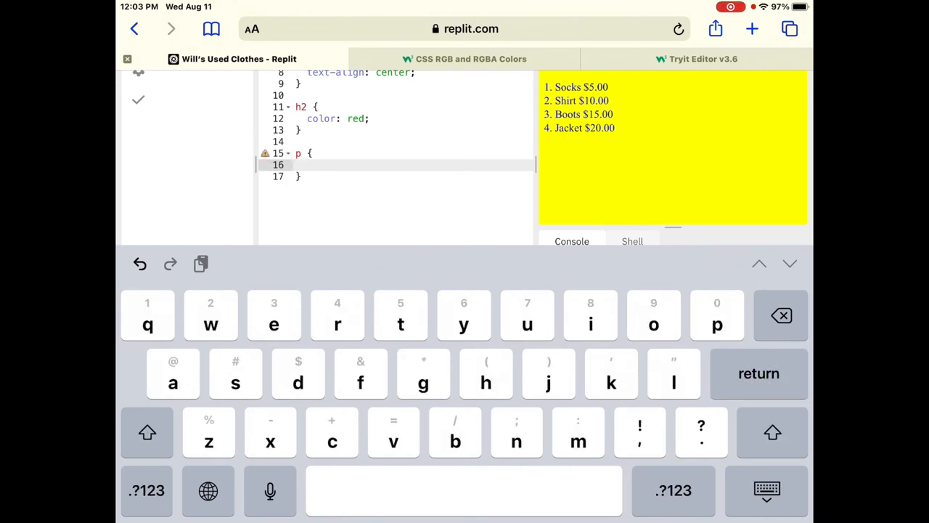
type("color")
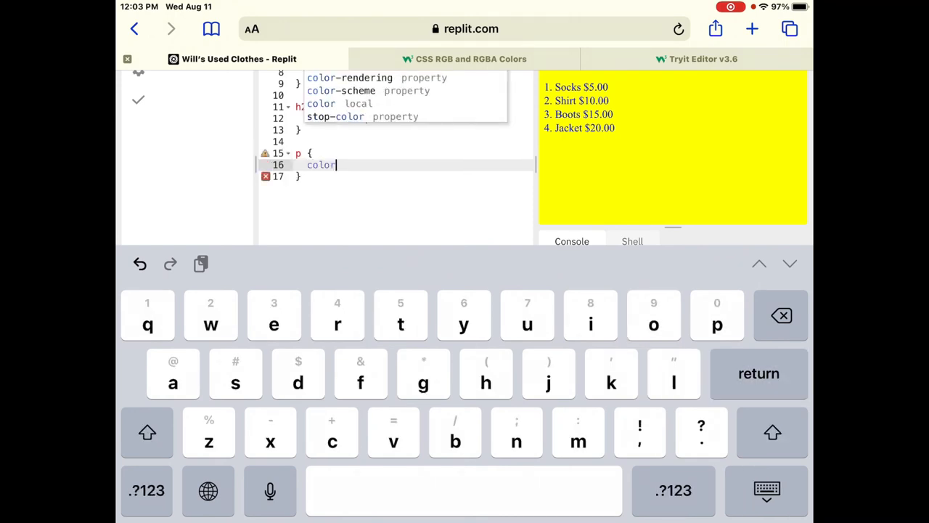
left_click(146, 490)
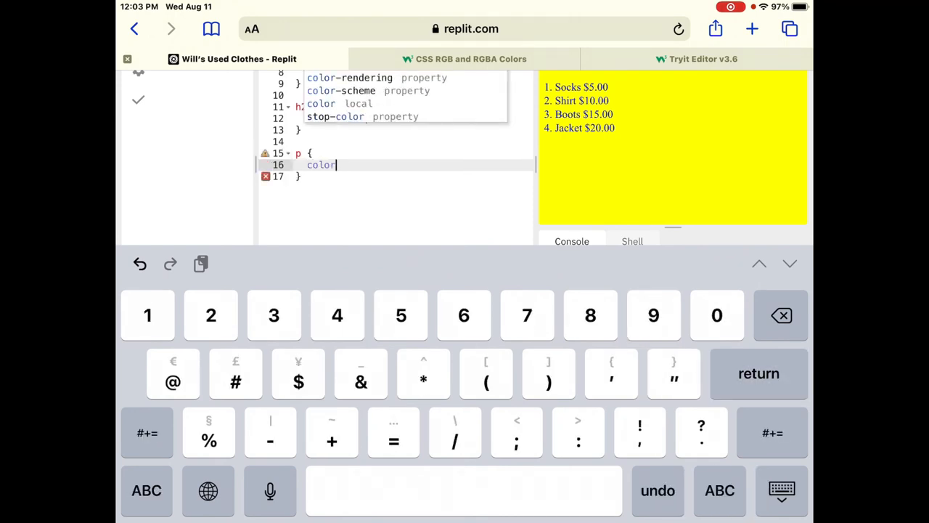
type(": ;")
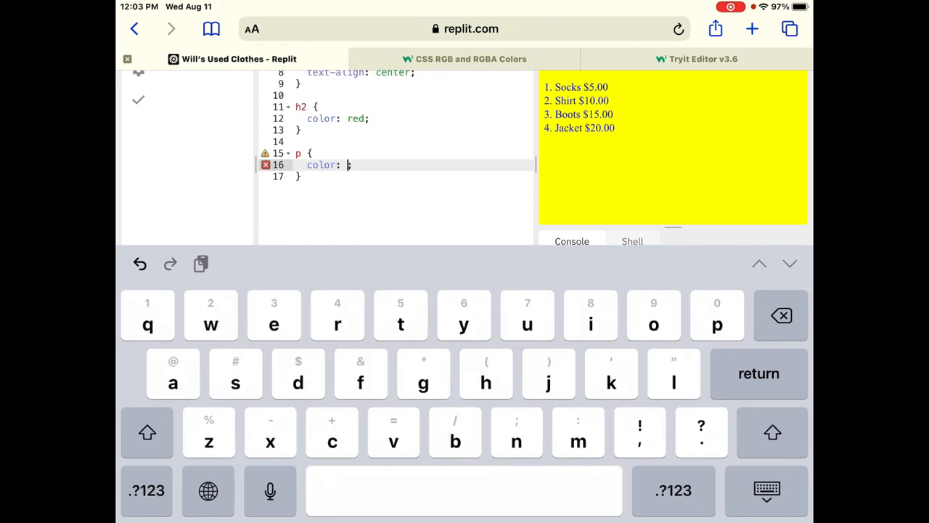
type("bla")
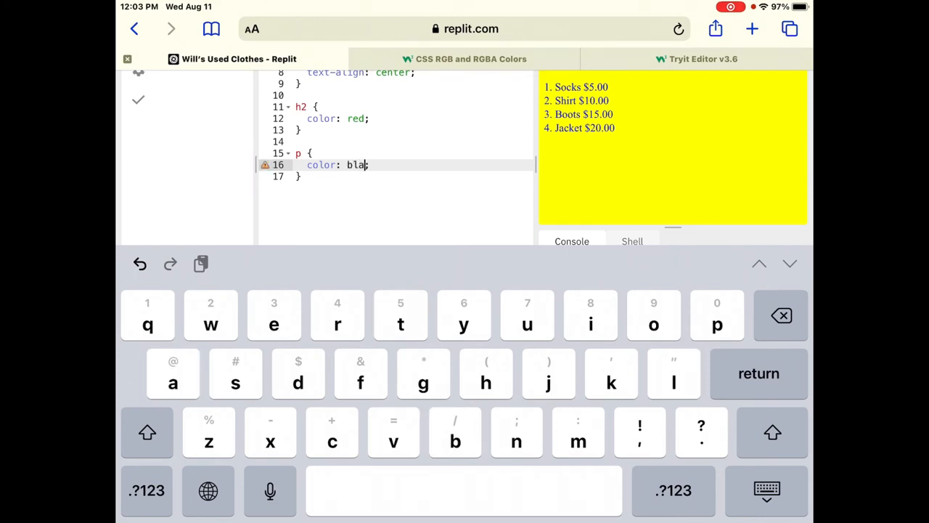
type("ck")
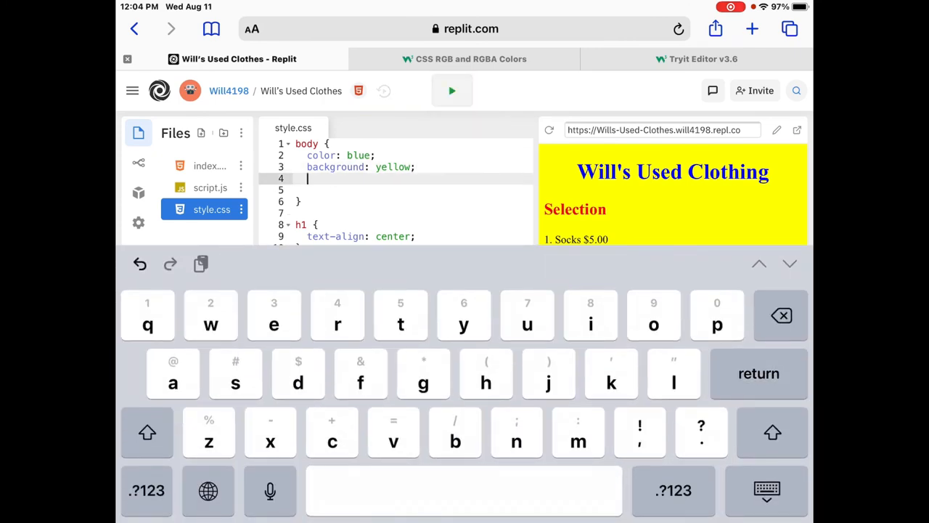
Give the body rule font-family Monospace and preview, then change it to Arial and preview
type("f")
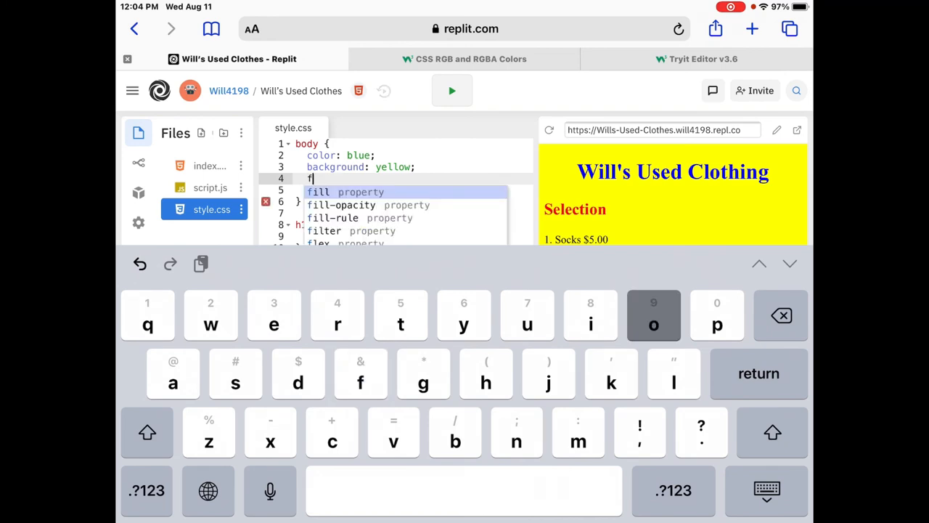
type("ont")
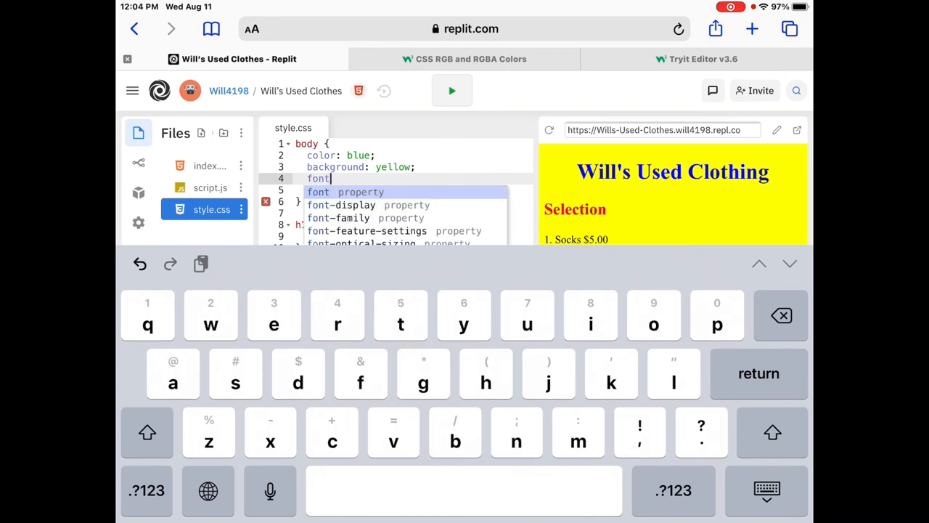
left_click(339, 218)
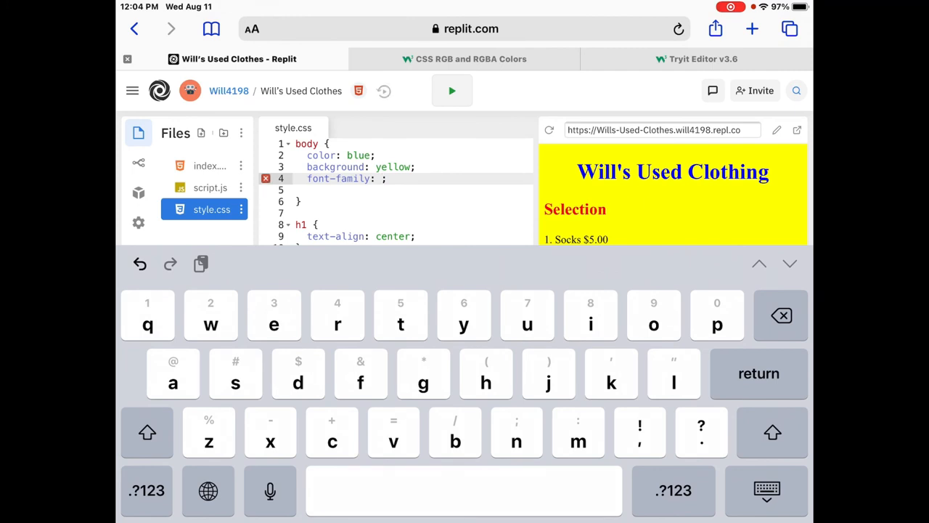
type("m")
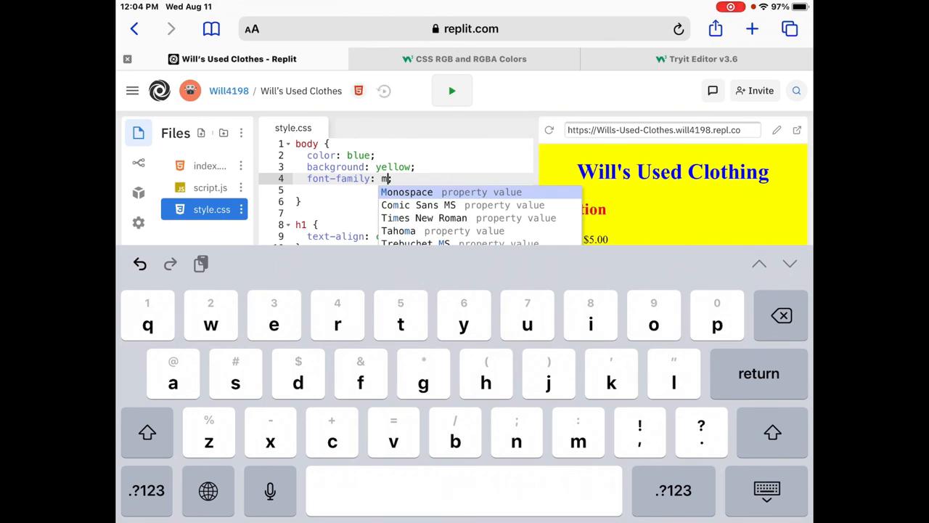
left_click(406, 192)
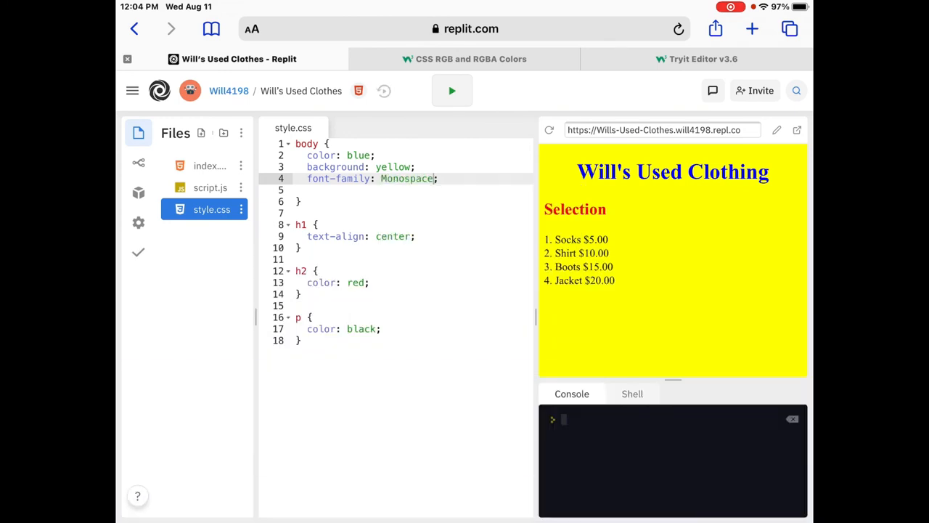
left_click(451, 90)
type("Arial")
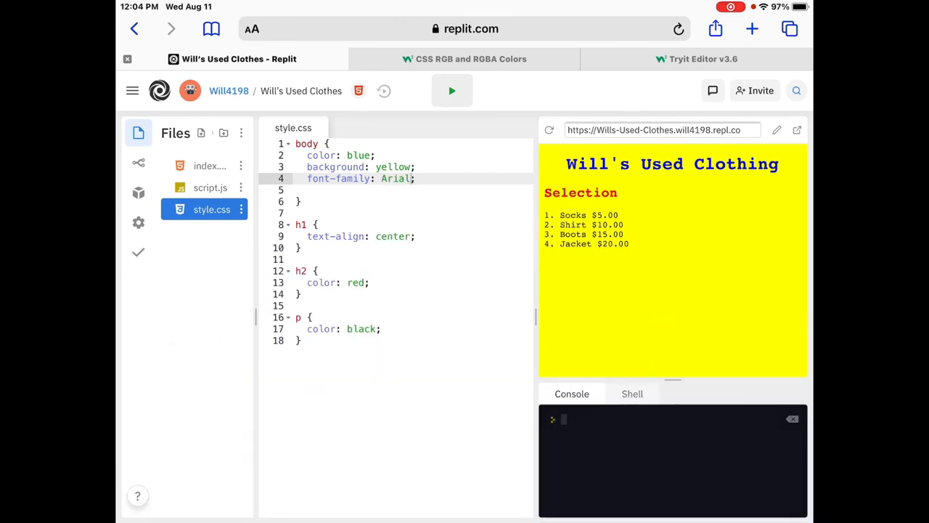
left_click(451, 90)
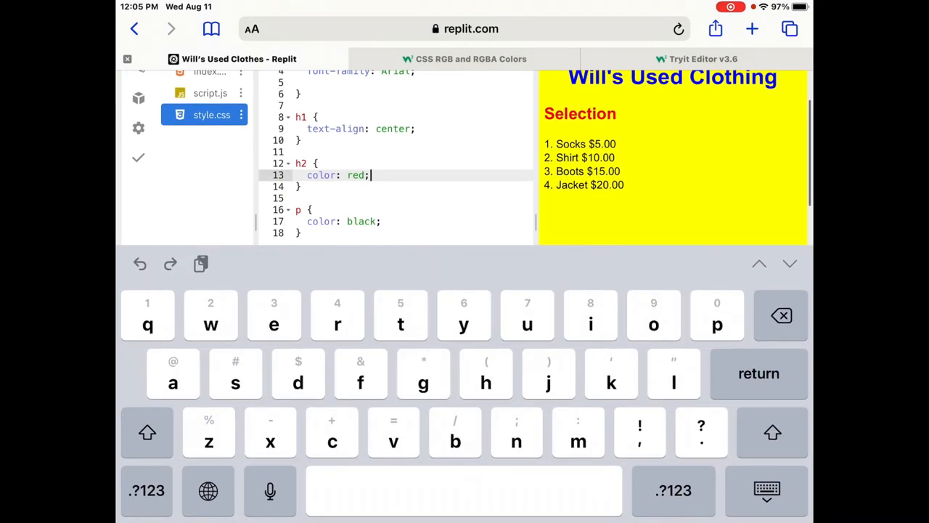
Add font-size: 50px to the h2 rule and rerun the preview
type("font")
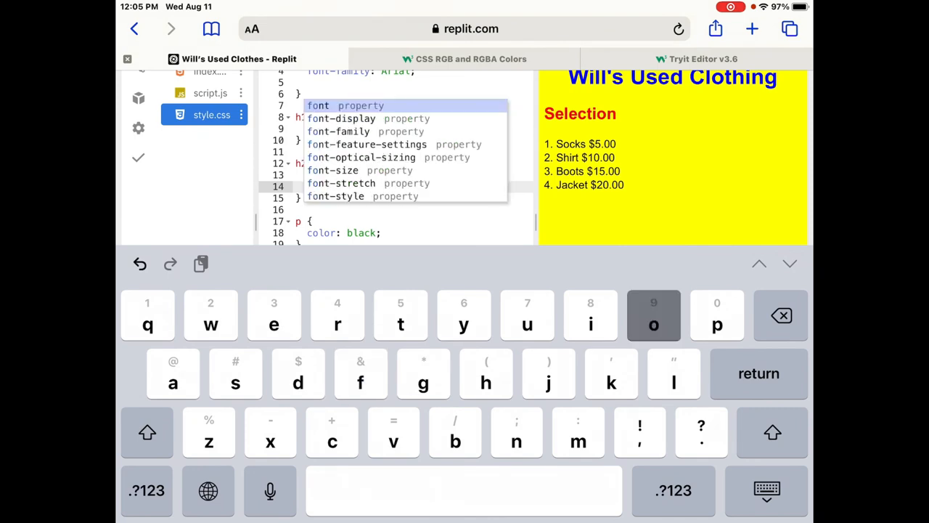
key("o")
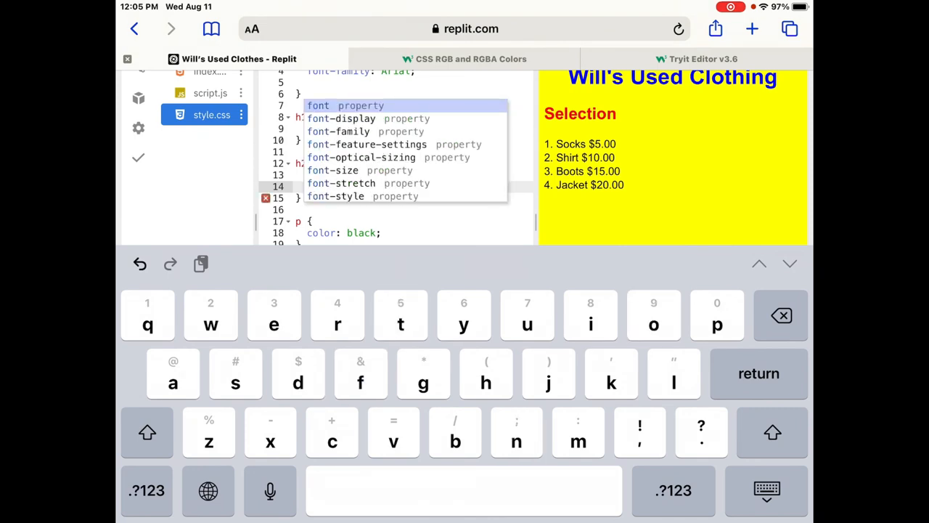
left_click(333, 170)
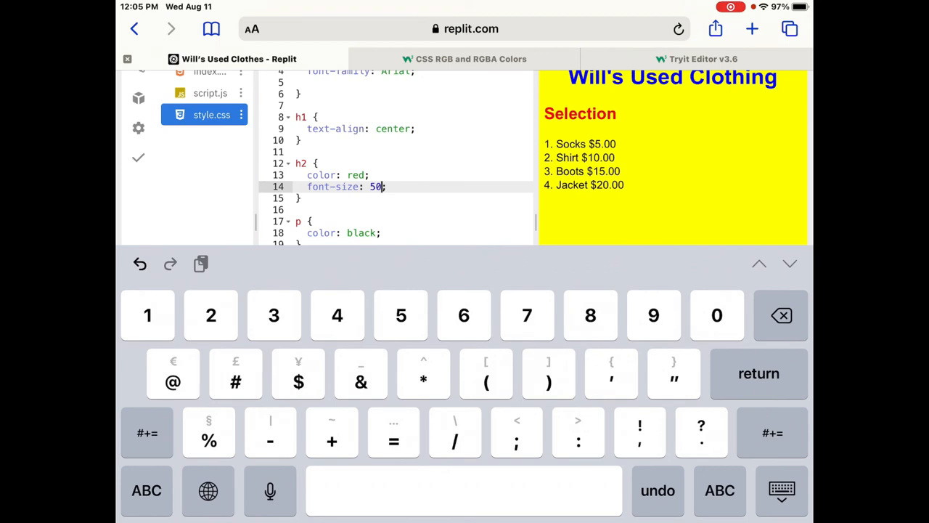
type("p")
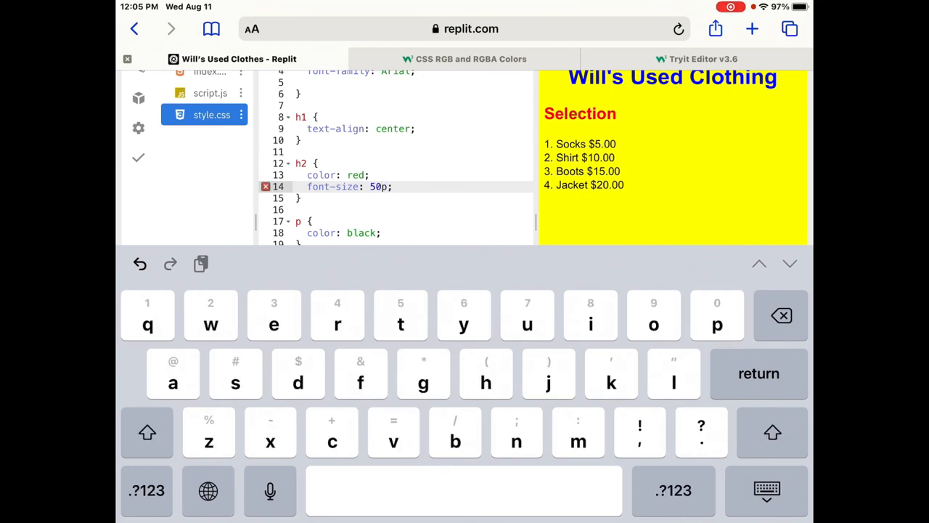
type("x")
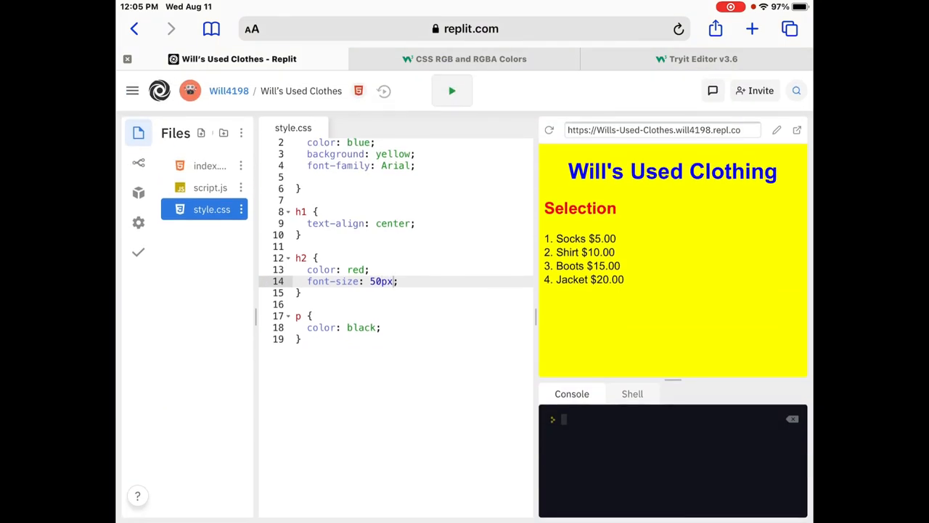
left_click(451, 90)
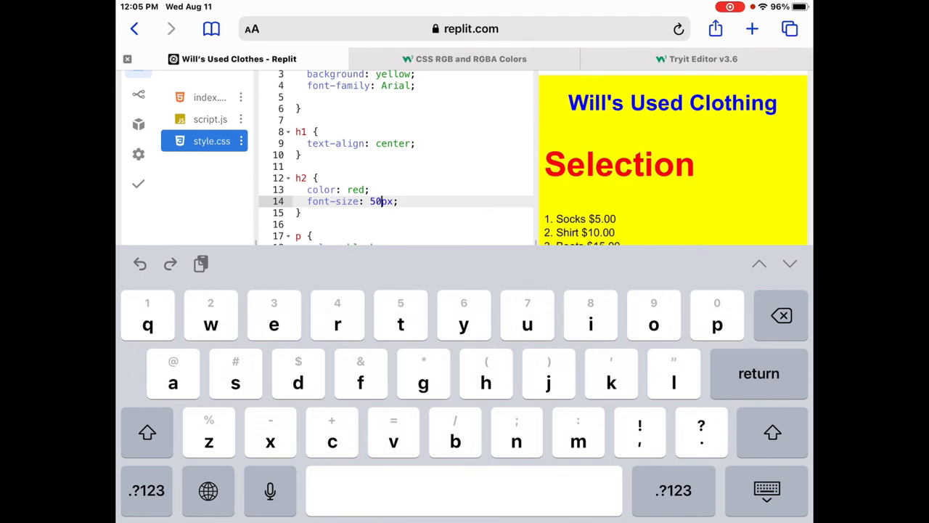
Preview the h2 at 28px, then delete its font-size line and reopen index.html
key("backspace")
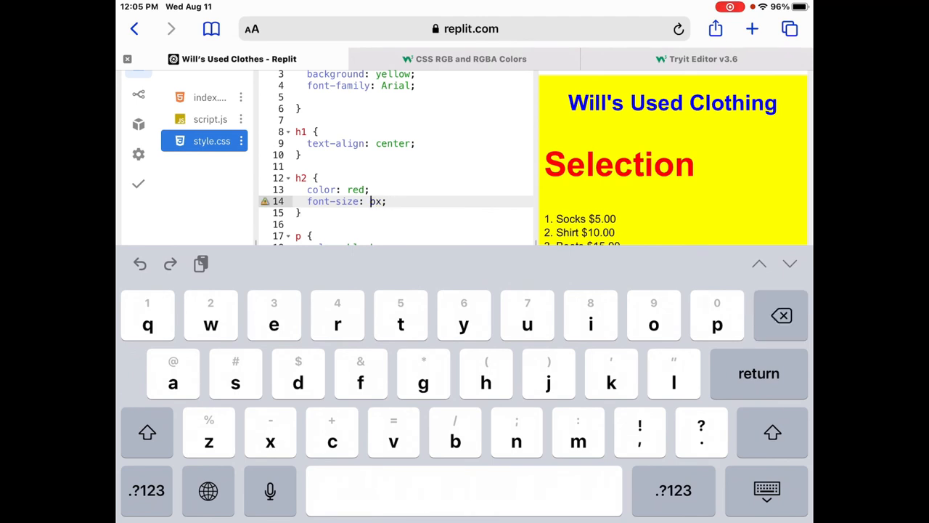
left_click(146, 490)
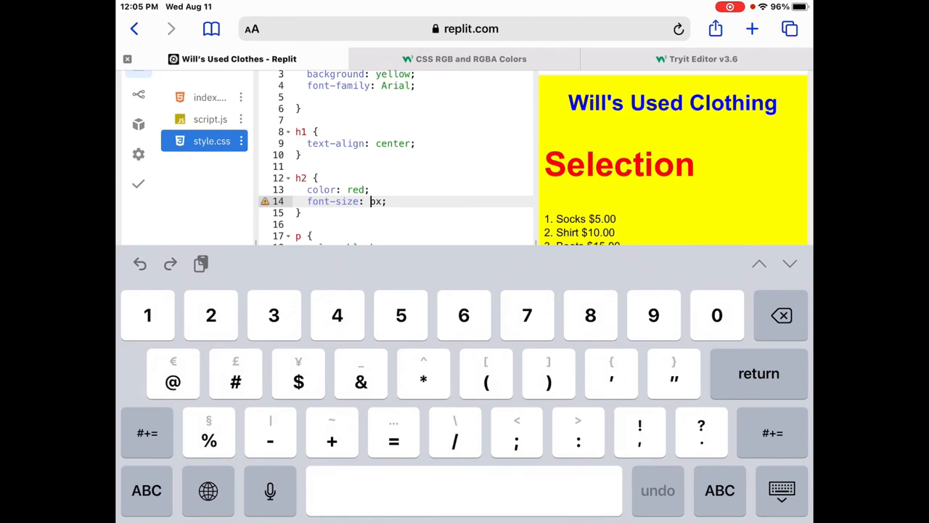
type("28")
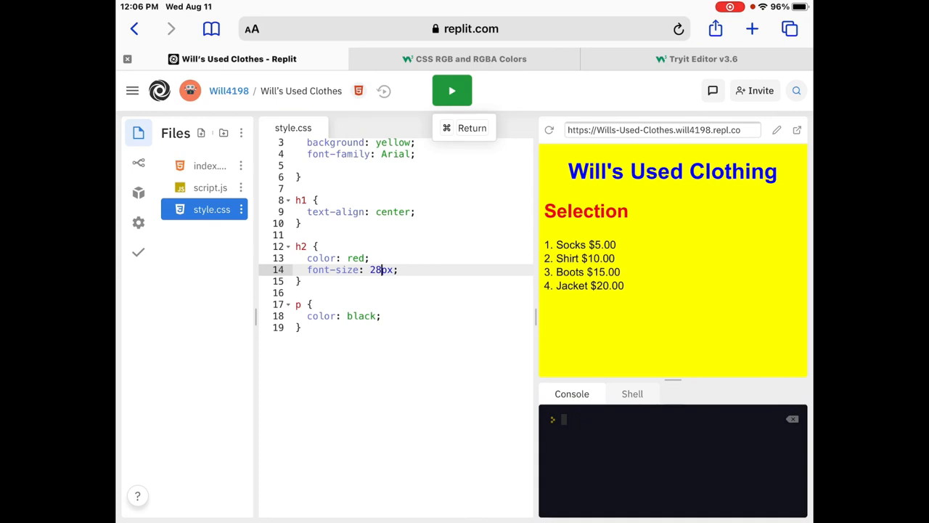
left_click(378, 269)
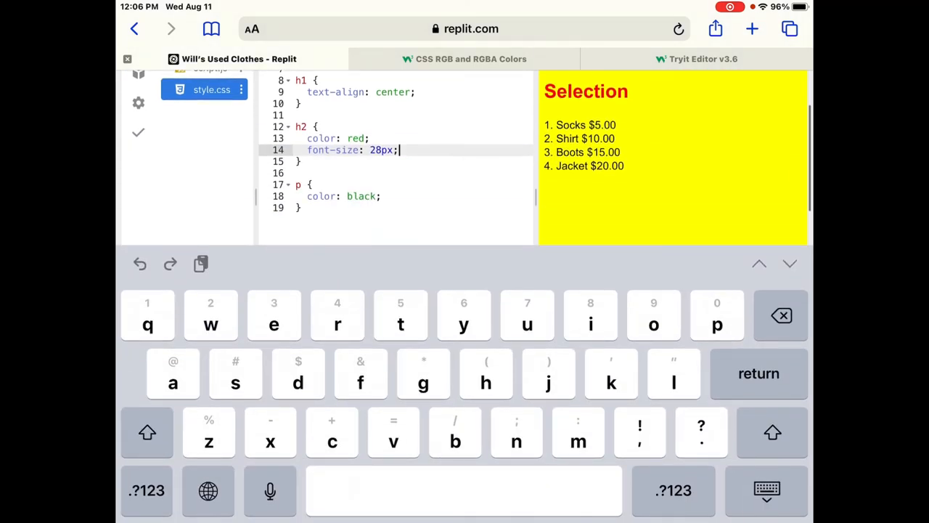
key("Backspace")
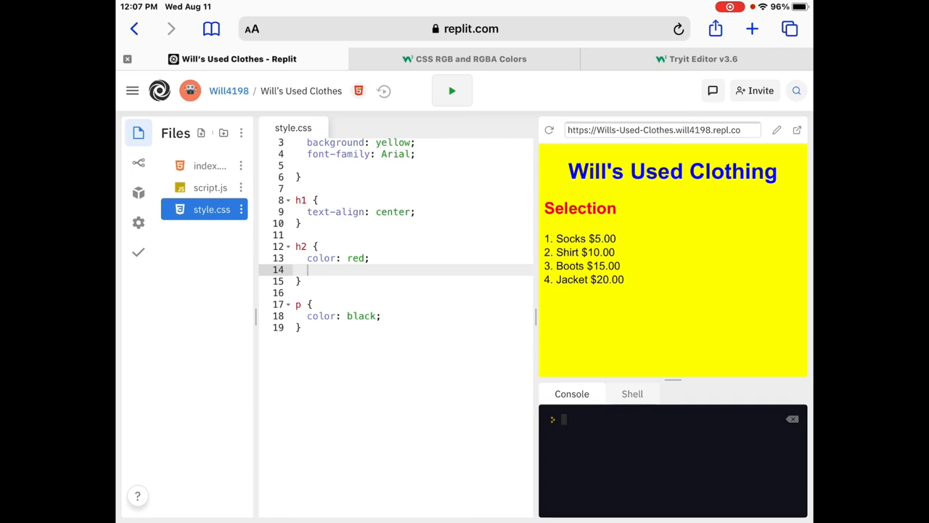
left_click(209, 165)
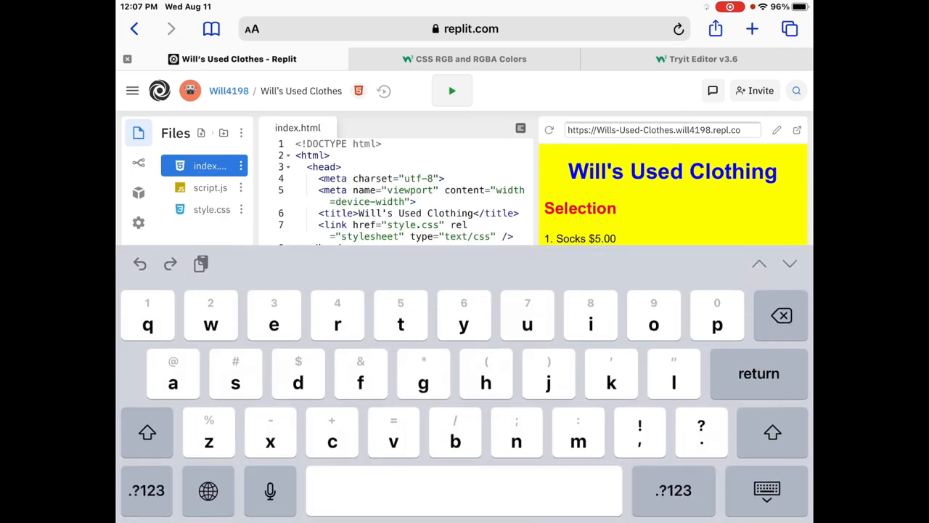